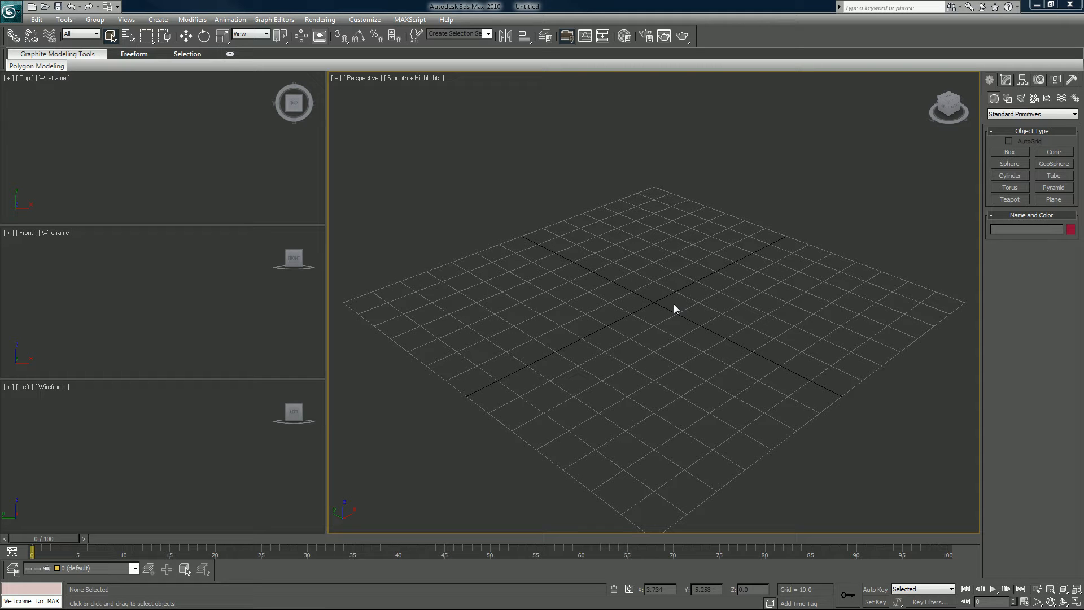
mouse_move(514, 198)
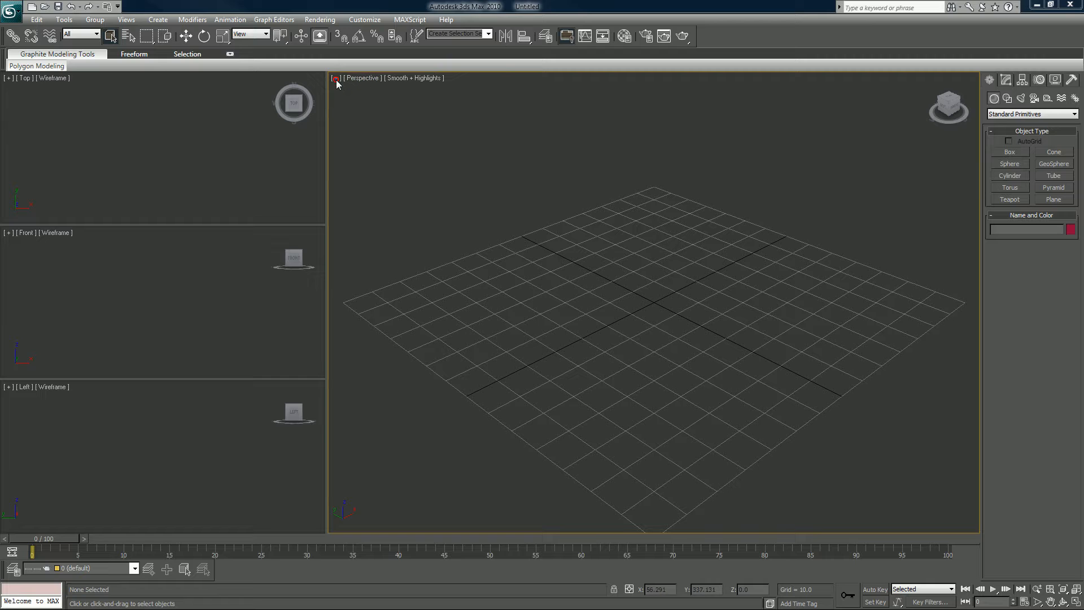
Switch to the 2x2 Top/Front/Left/Perspective layout and hide the layer toolbar for more room
left_click(335, 78)
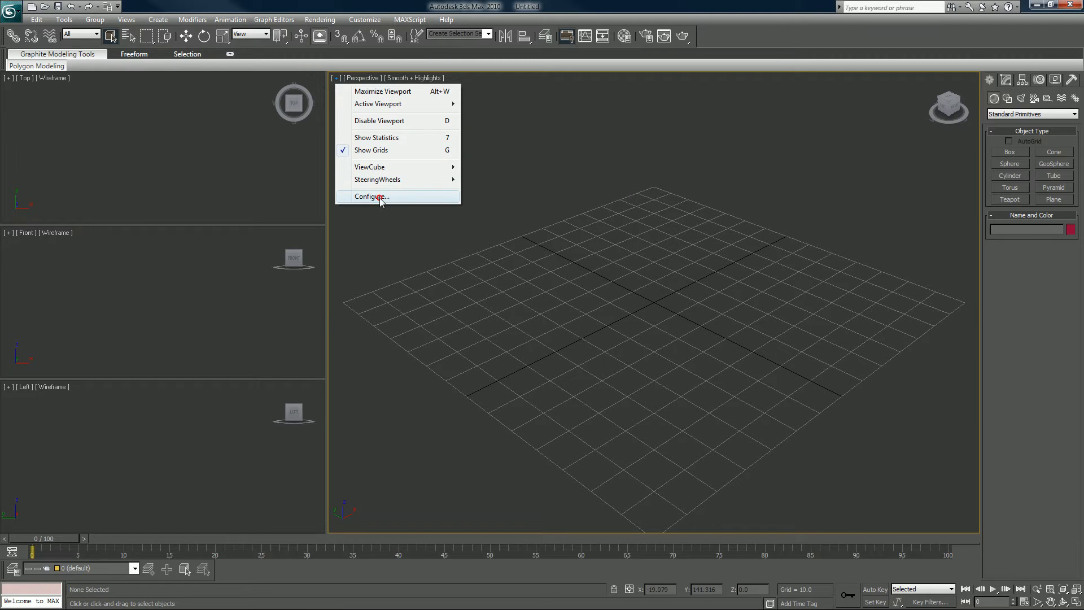
left_click(371, 197)
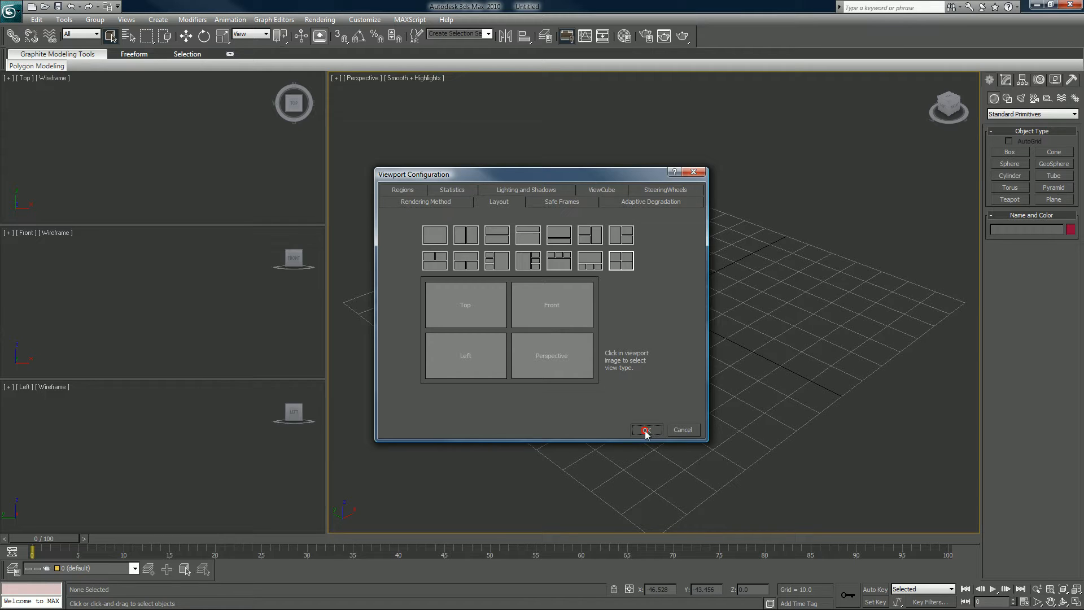
left_click(644, 429)
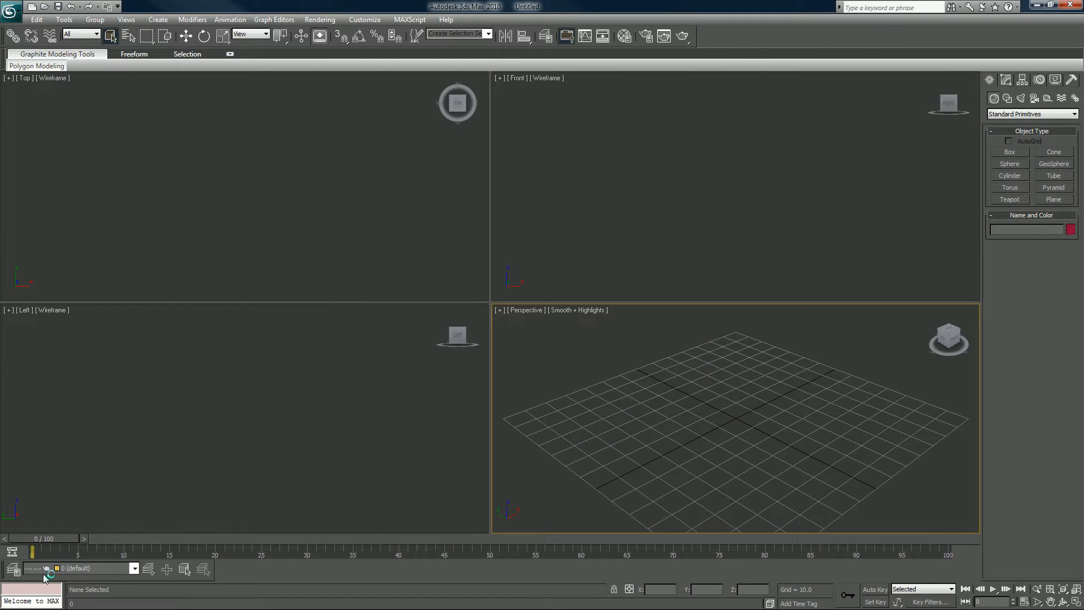
right_click(45, 577)
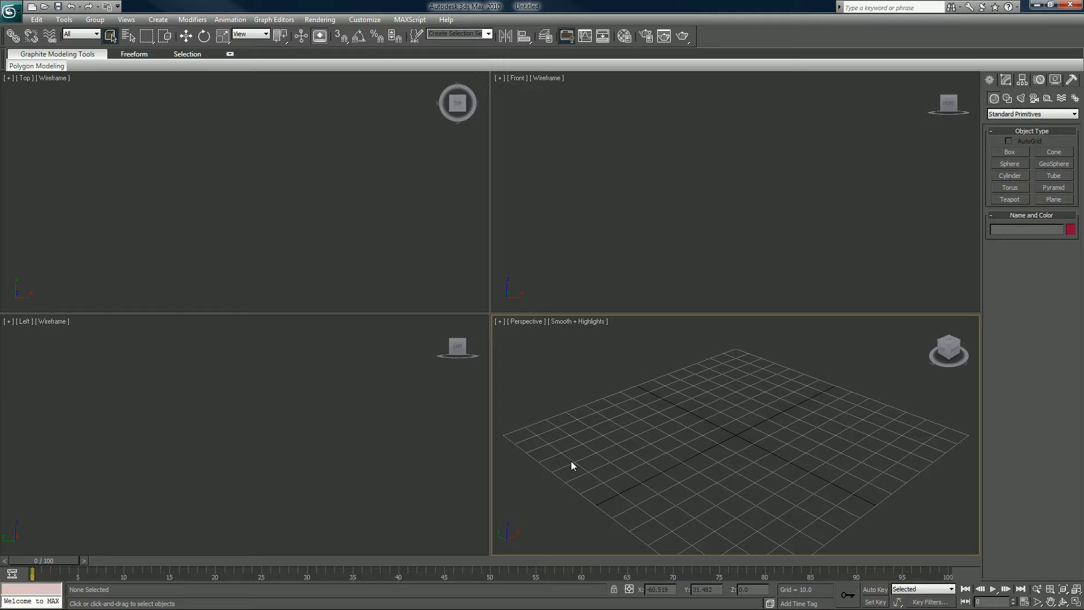
mouse_move(596, 443)
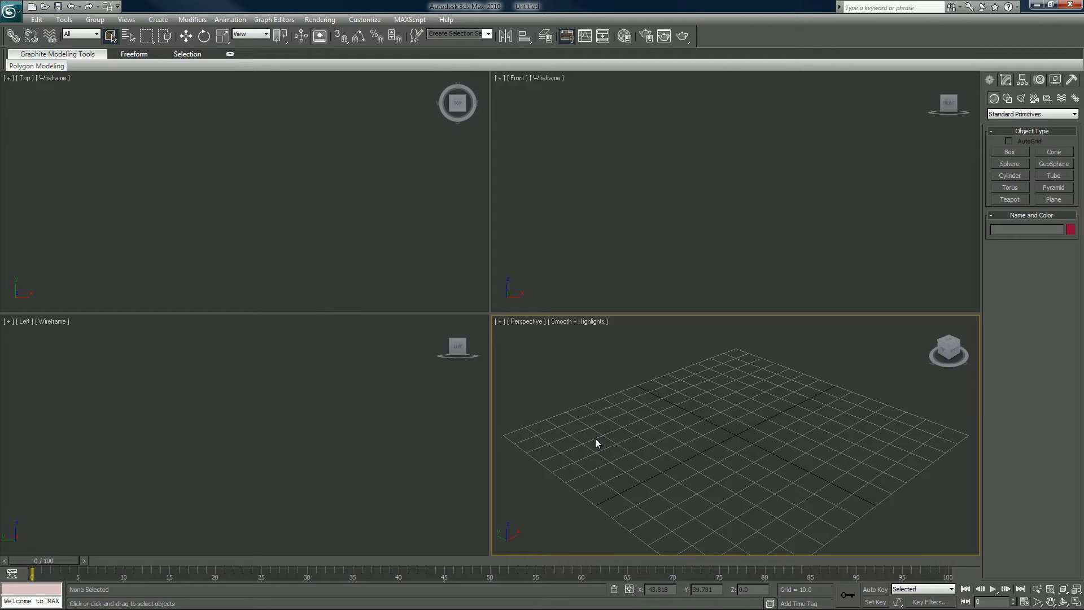
left_click(703, 413)
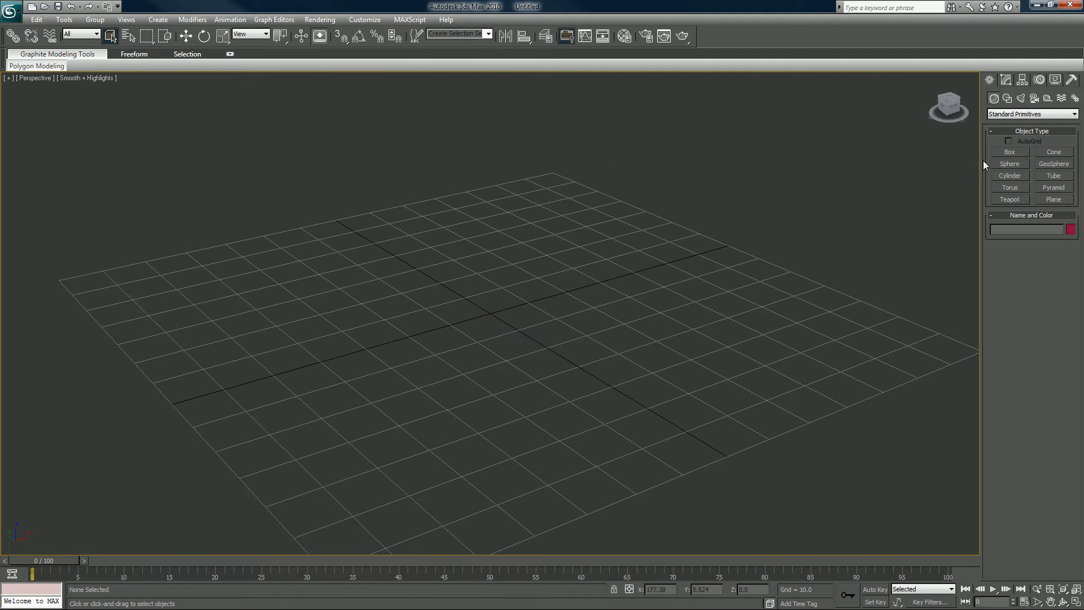
mouse_move(756, 225)
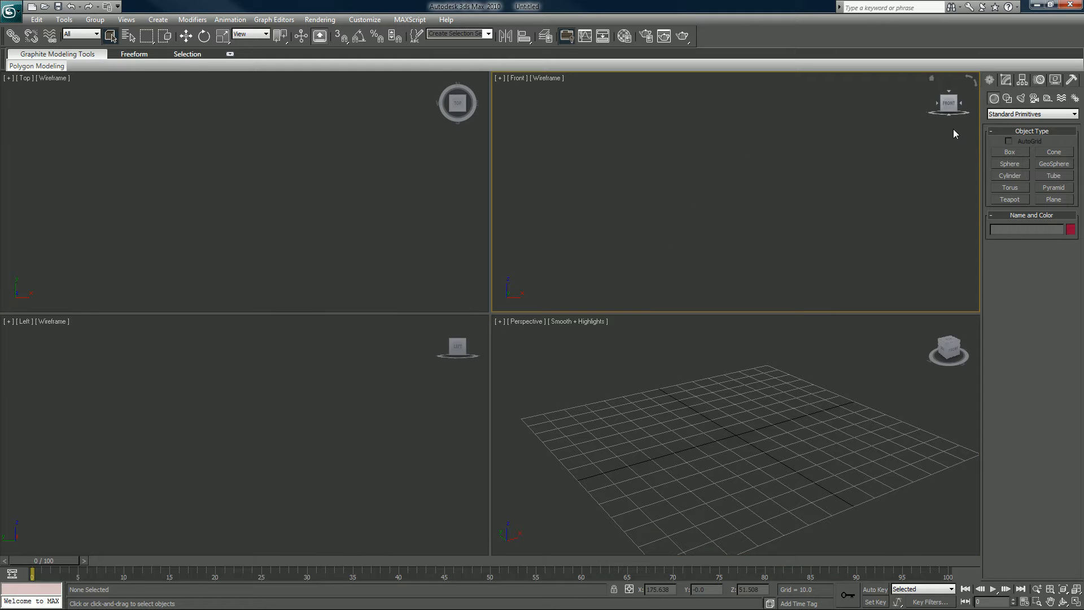
Create Plane01 by dragging a rectangle in the Front viewport so it stands upright
left_click(1052, 198)
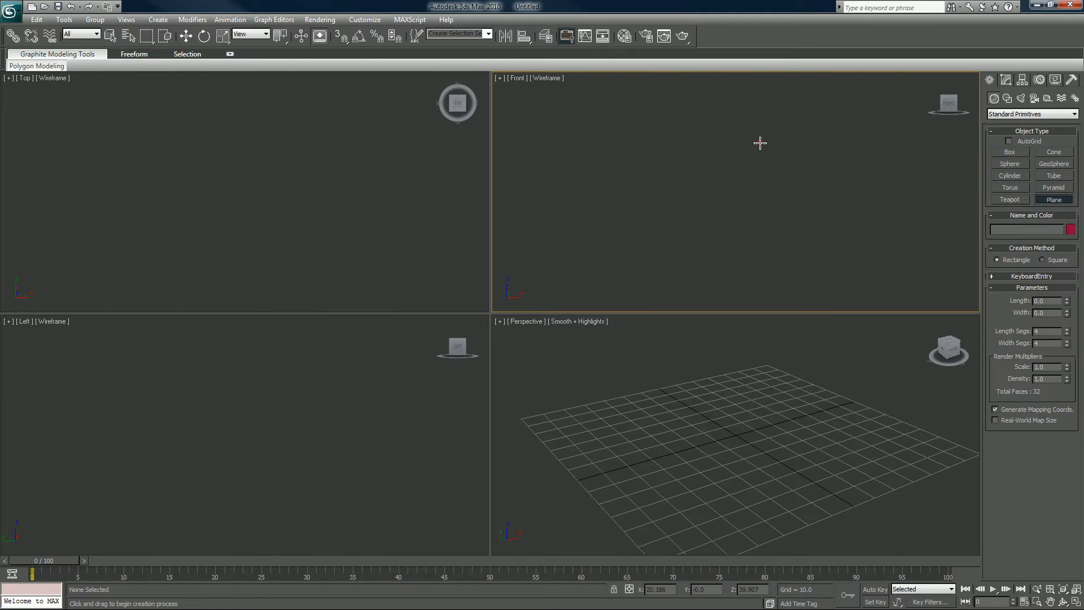
left_click_drag(670, 145, 766, 227)
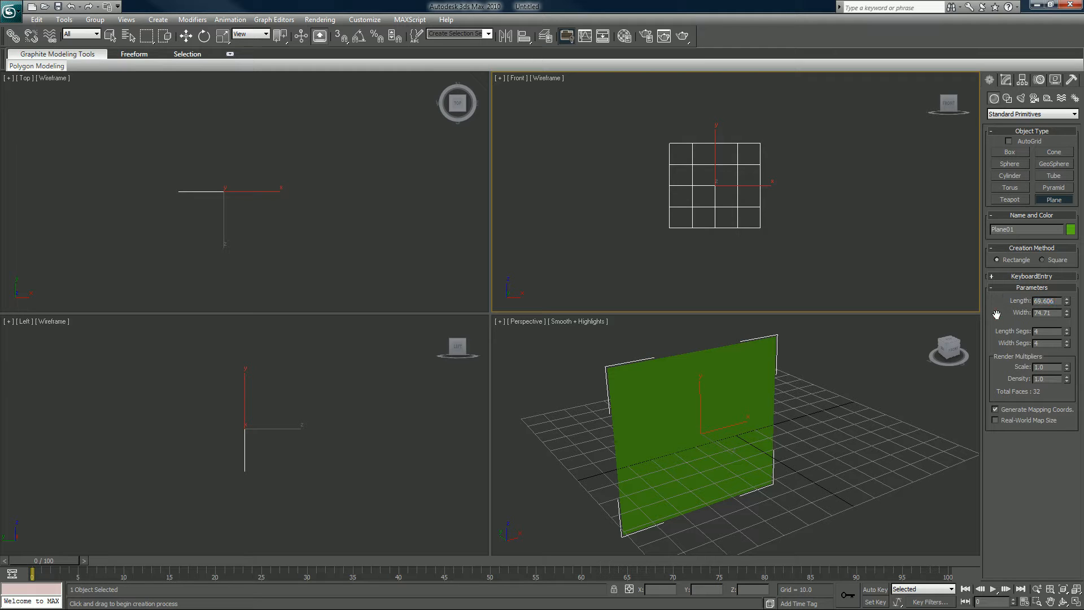
mouse_move(768, 331)
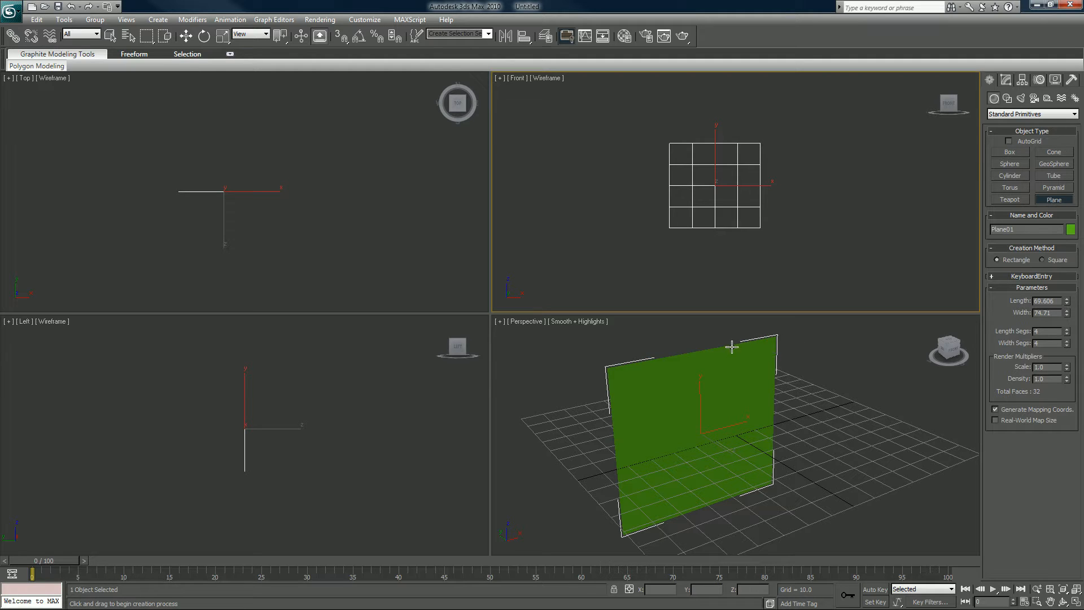
mouse_move(712, 346)
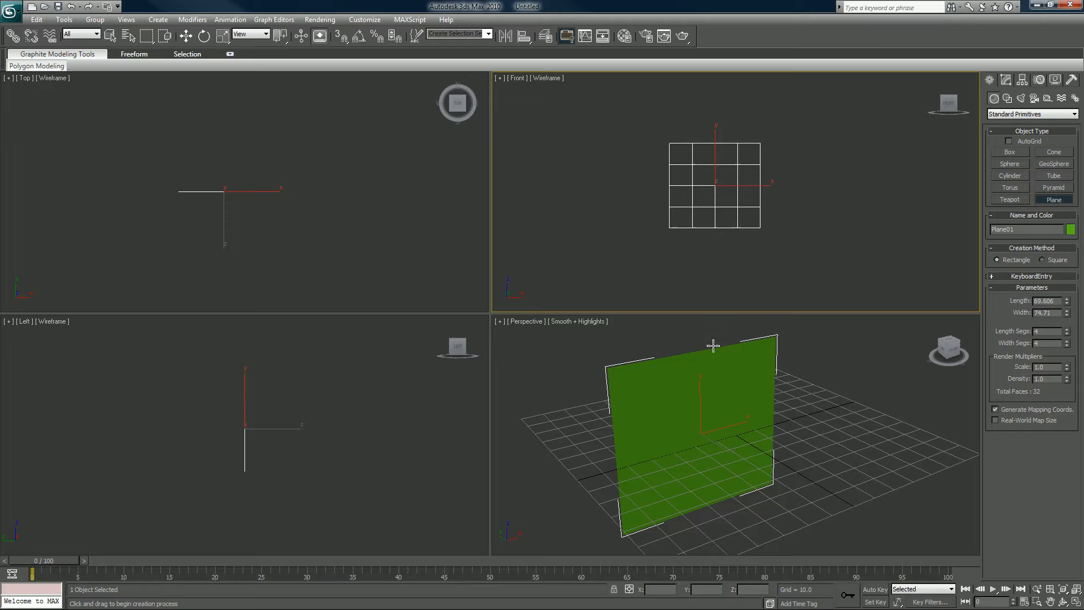
mouse_move(777, 368)
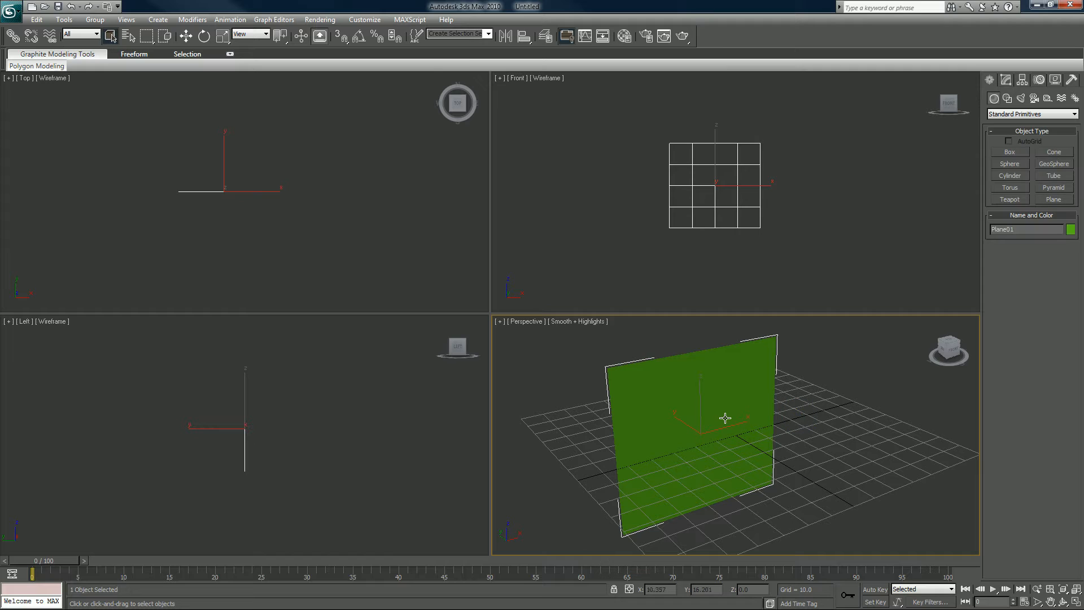
mouse_move(737, 418)
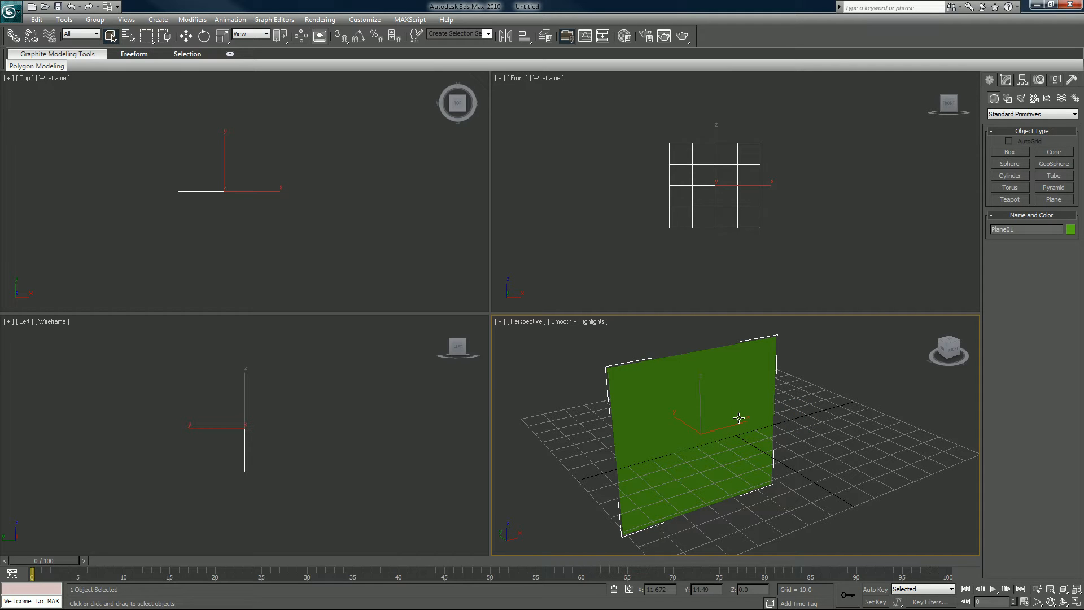
mouse_move(756, 345)
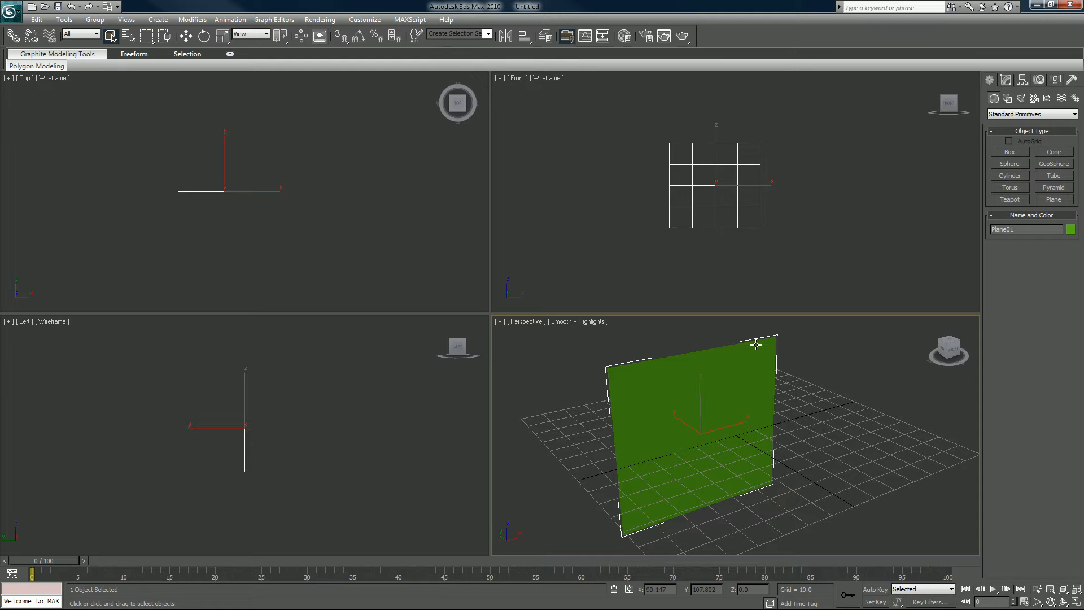
left_click(436, 267)
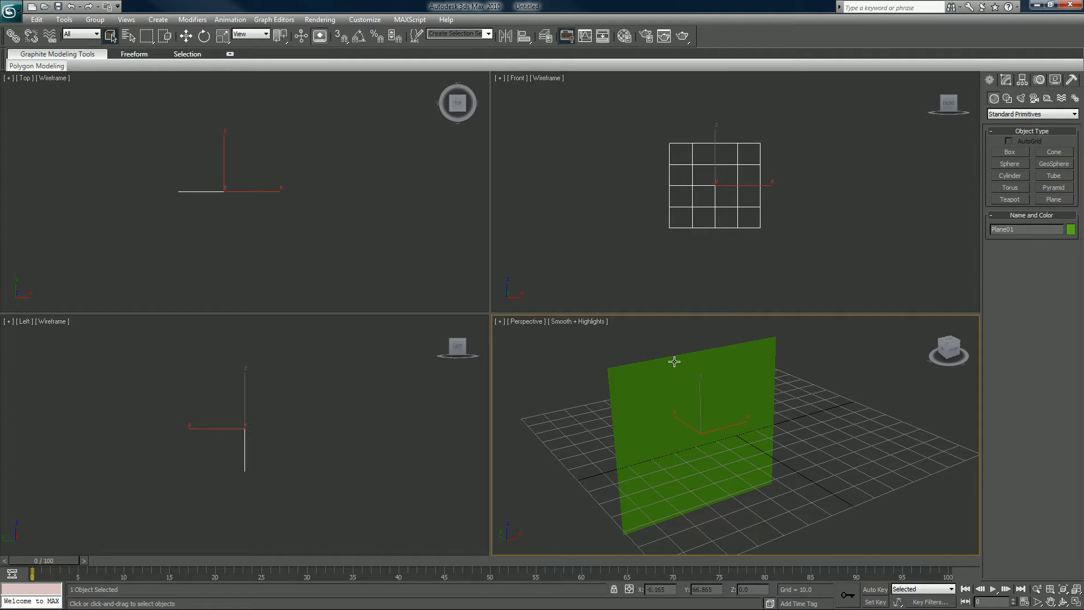
Set Plane01 to 1x1 segments, move it to the origin (0,0,0) and maximize the perspective view
left_click(1006, 79)
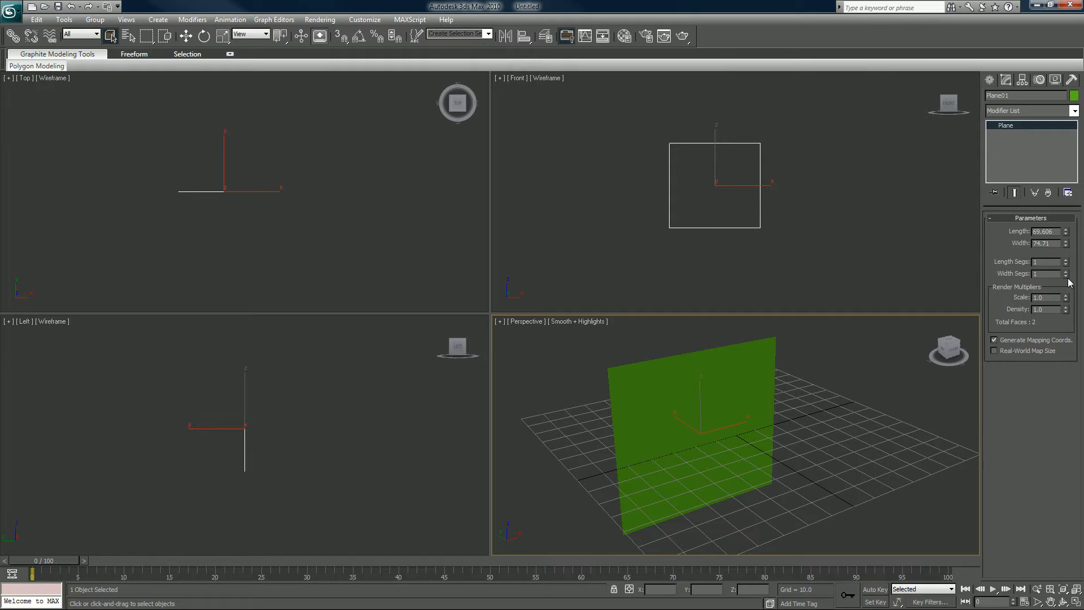
mouse_move(623, 468)
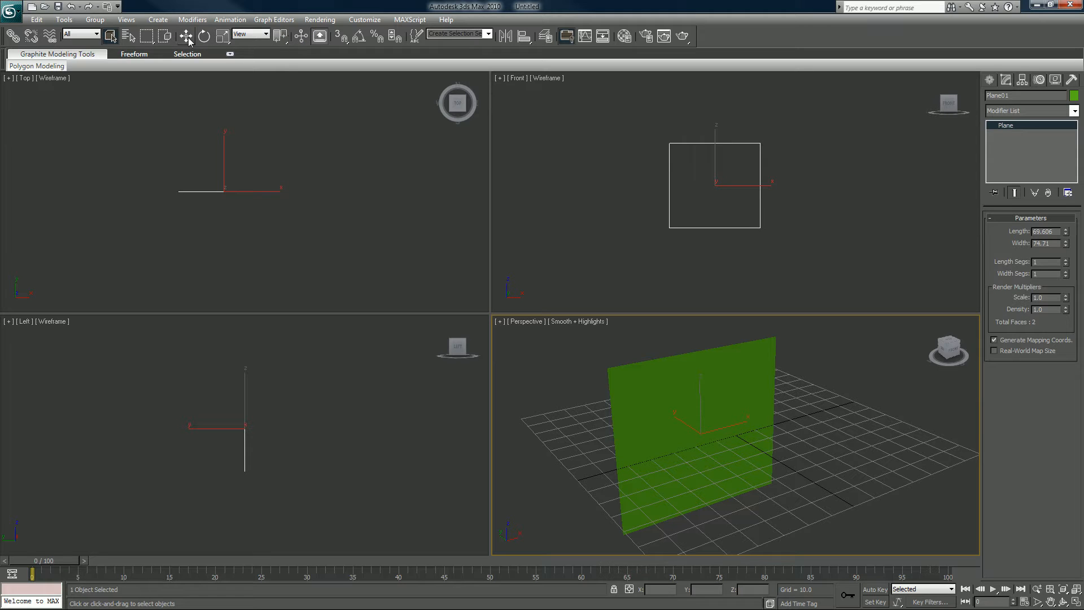
left_click(187, 35)
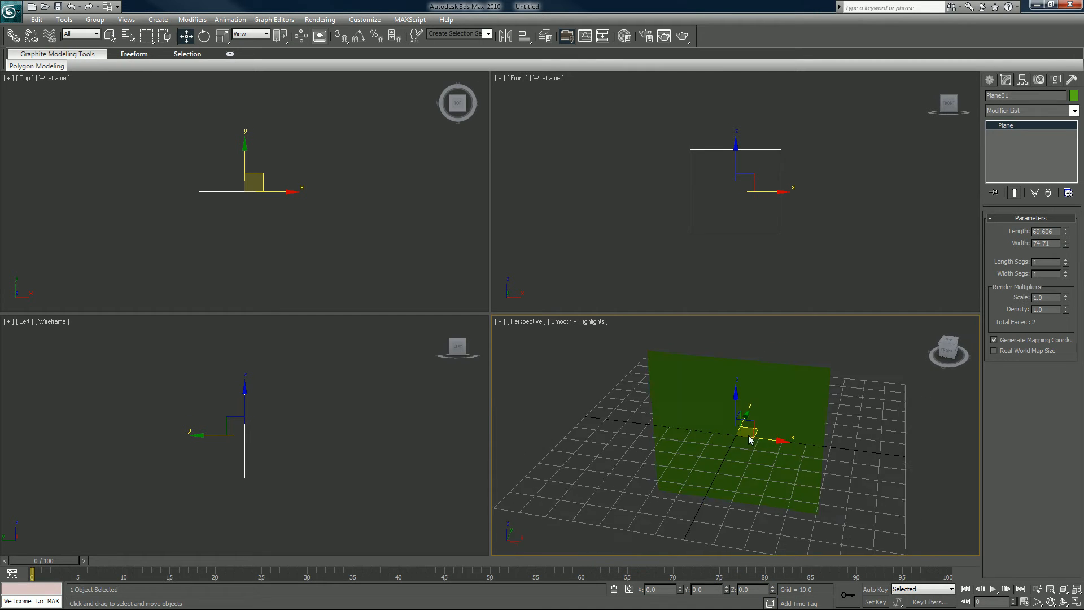
left_click_drag(750, 440, 802, 431)
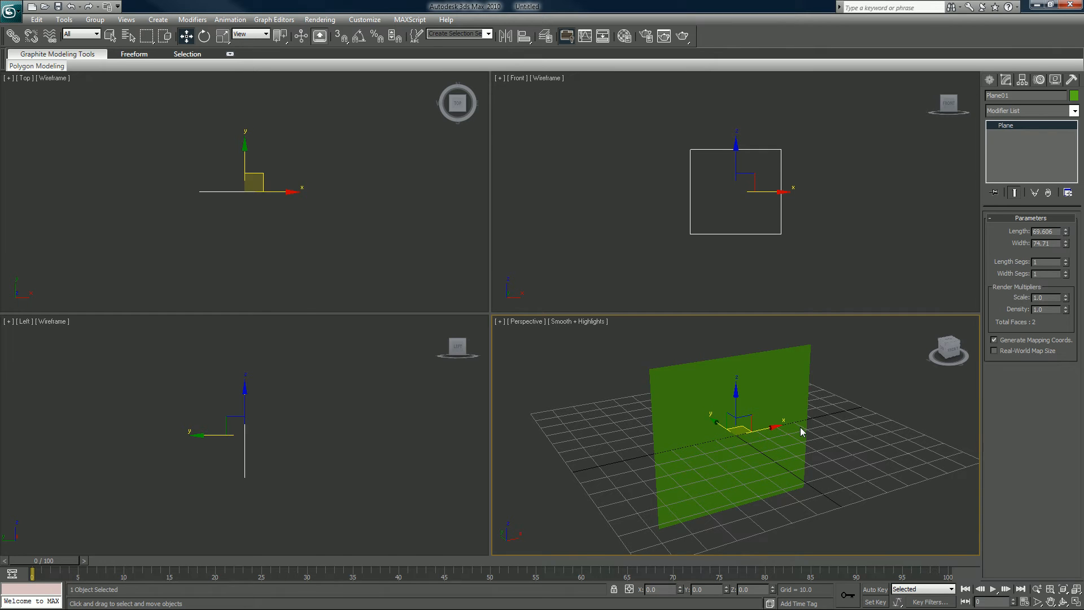
key("alt+w")
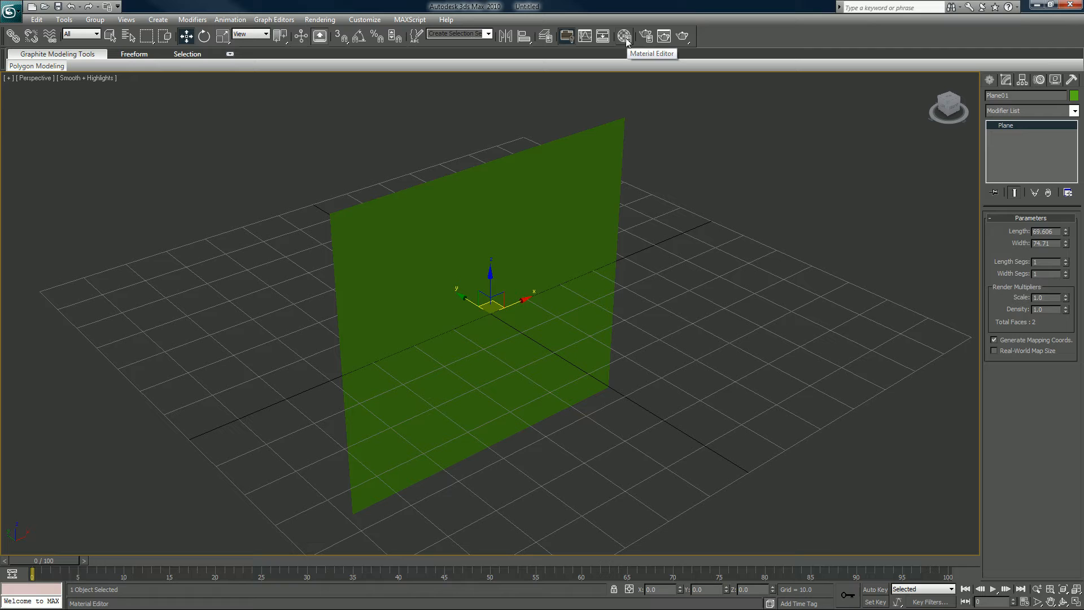
mouse_move(769, 114)
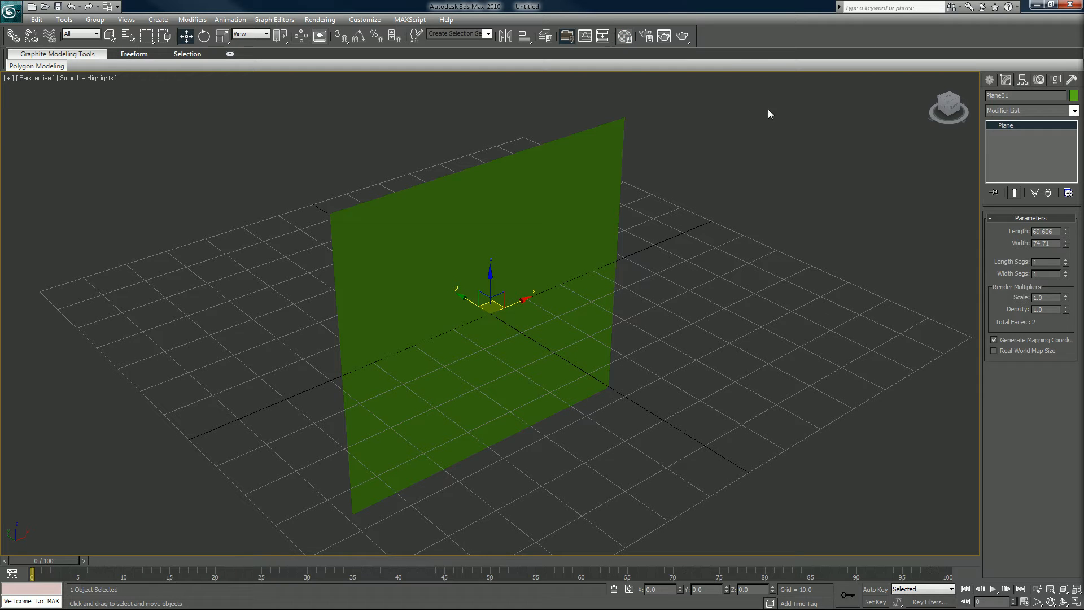
Bring up the Material Editor and move its window clear of the plane
left_click(624, 36)
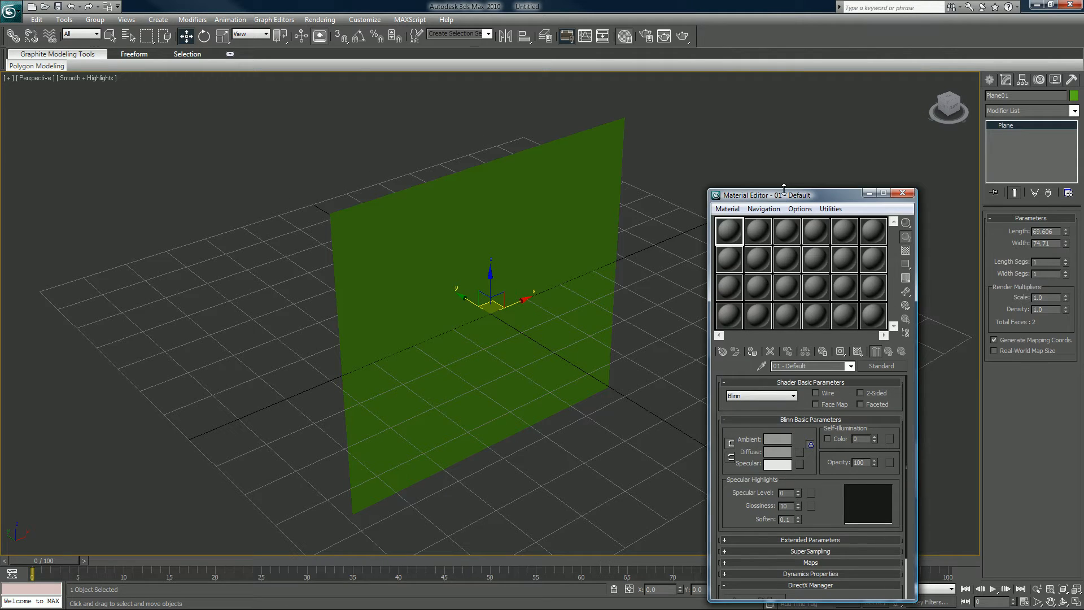
left_click_drag(760, 194, 815, 87)
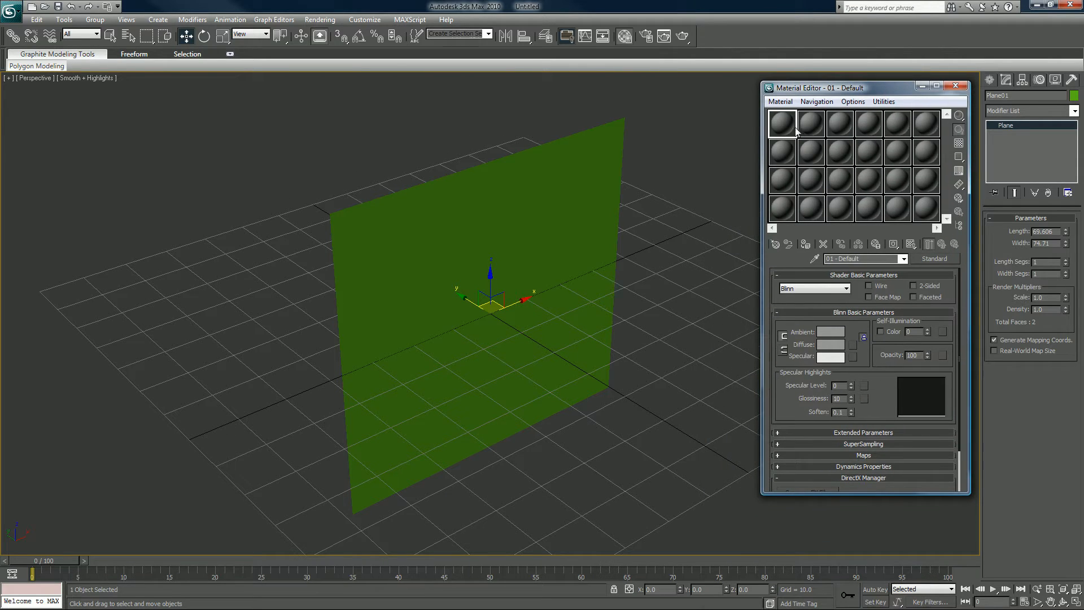
mouse_move(853, 354)
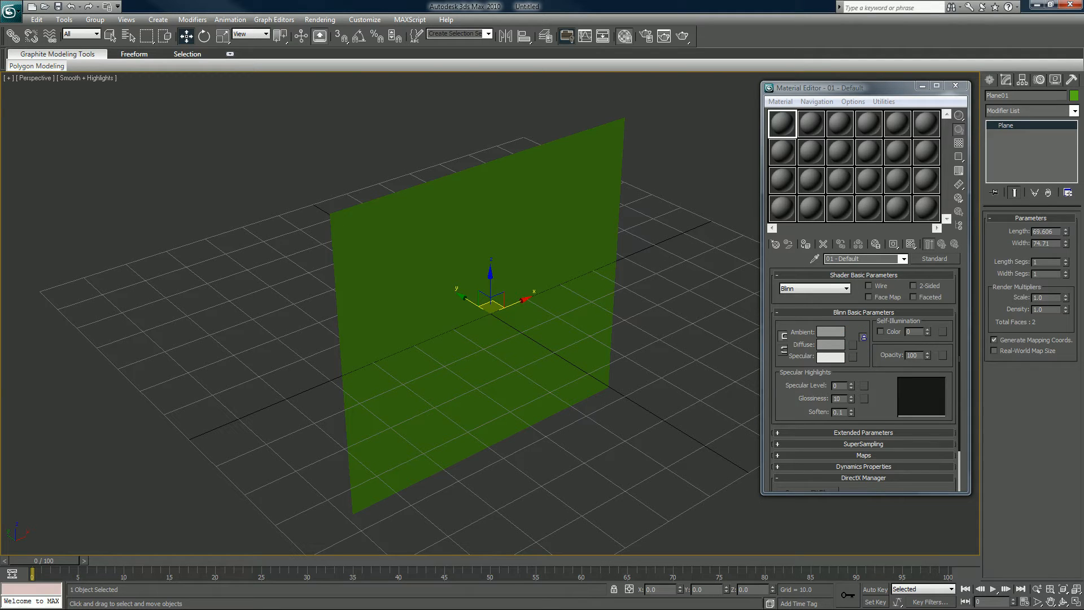
mouse_move(452, 90)
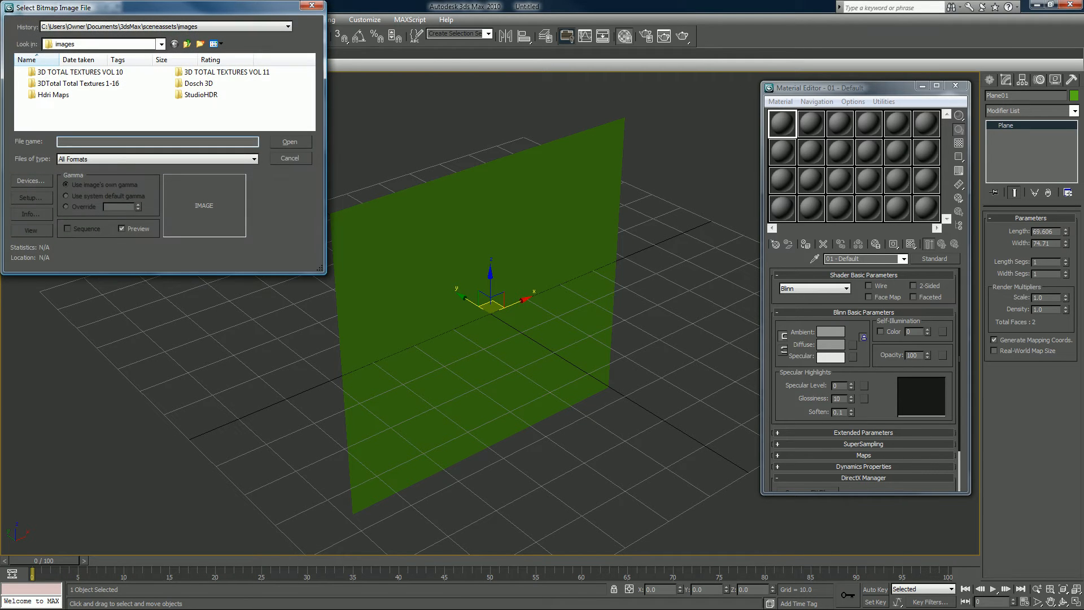
Load Shell_Ref/Shell_Tut_Ref.jpg as the first material's diffuse bitmap
left_click(160, 44)
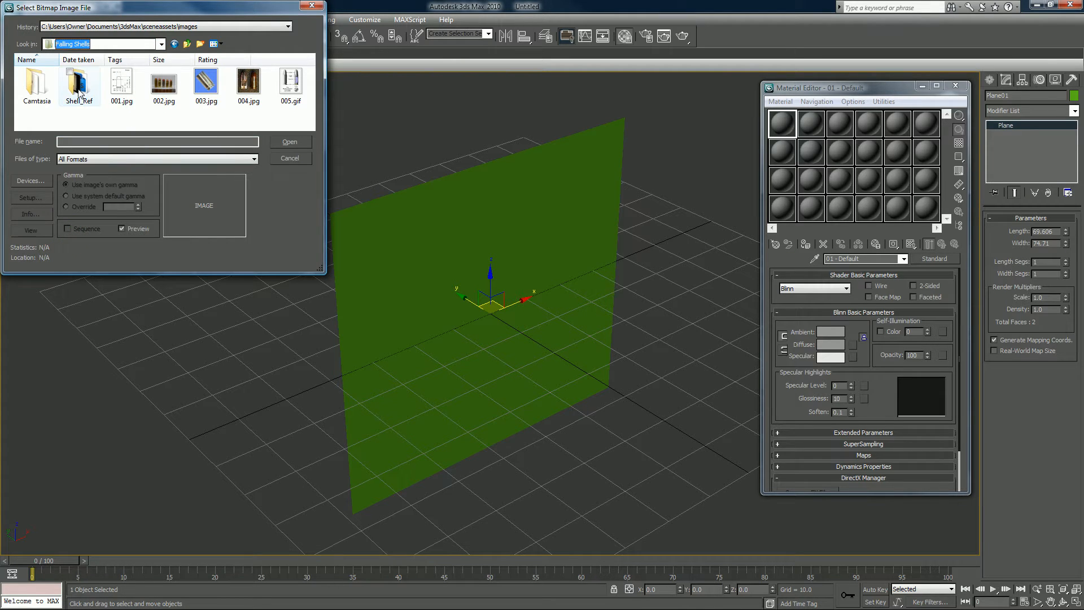
mouse_move(78, 79)
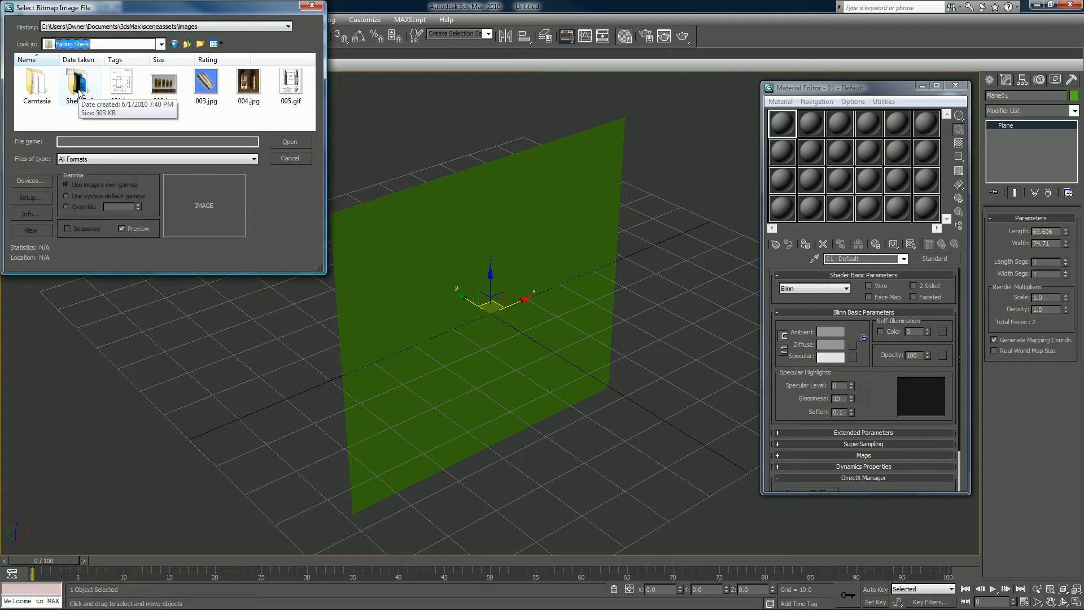
double_click(78, 81)
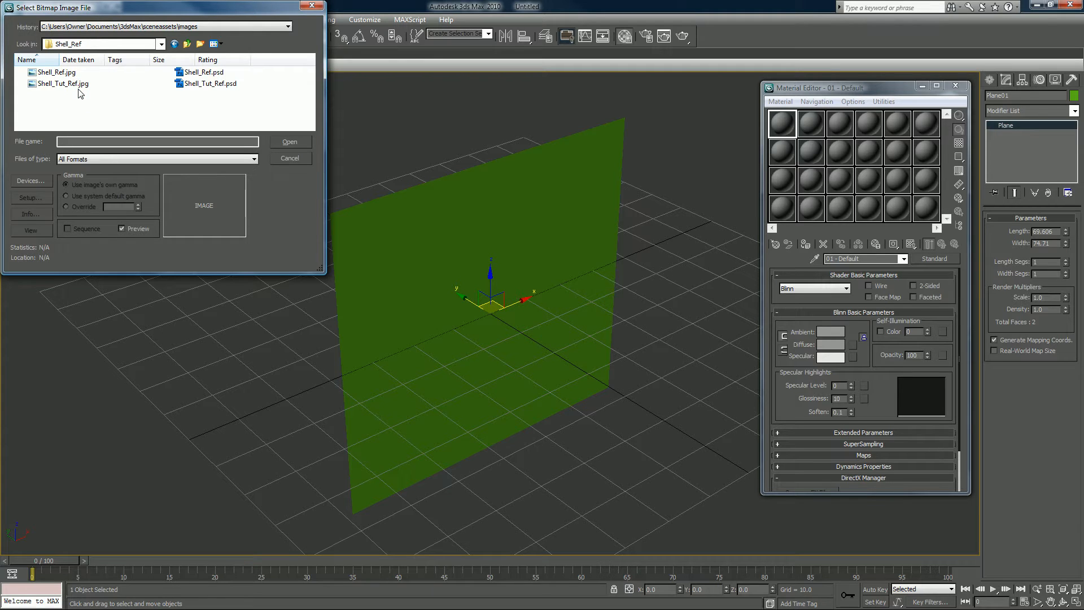
left_click(62, 82)
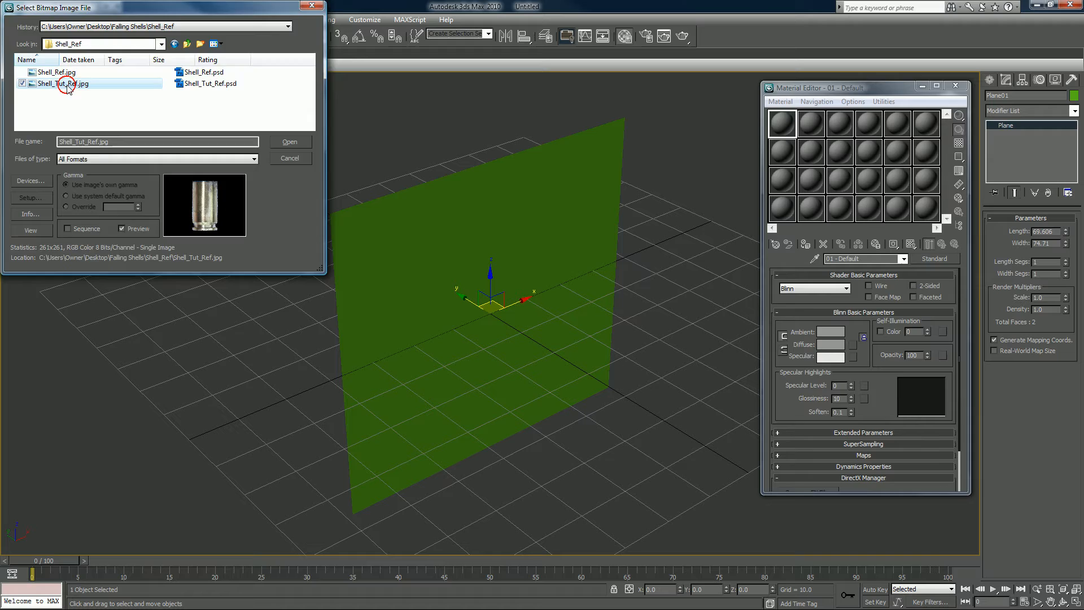
left_click(291, 142)
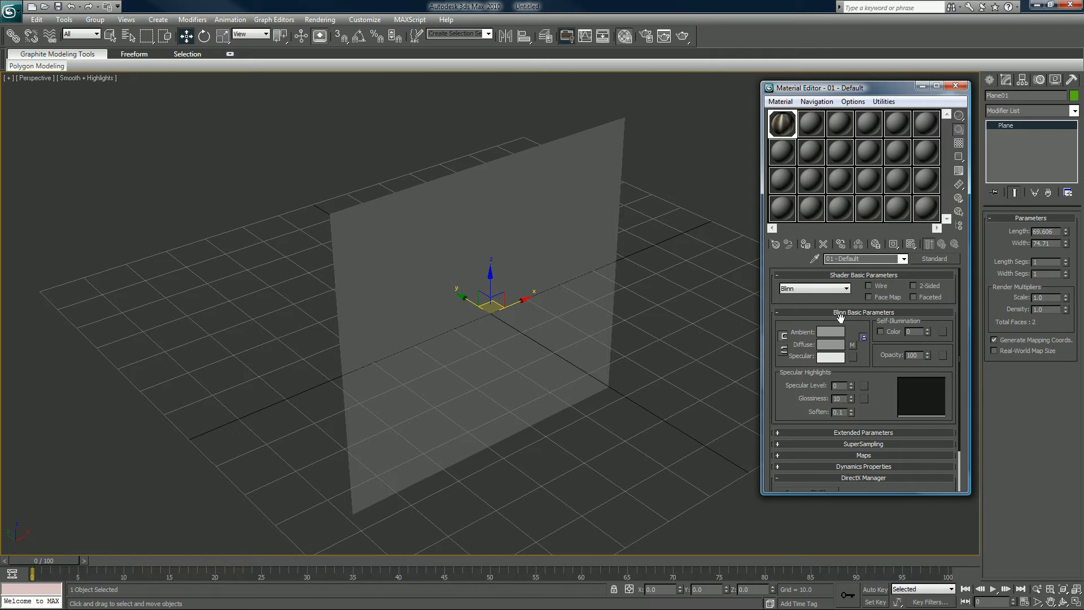
mouse_move(911, 244)
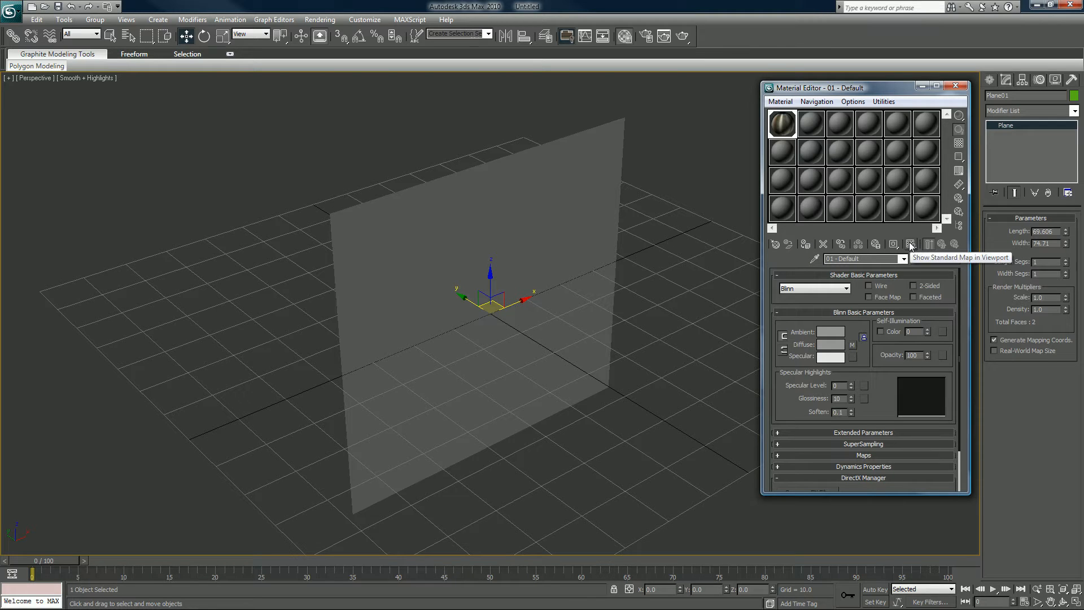
Show the reference photo on the plane in the viewport and close the Material Editor
left_click(910, 244)
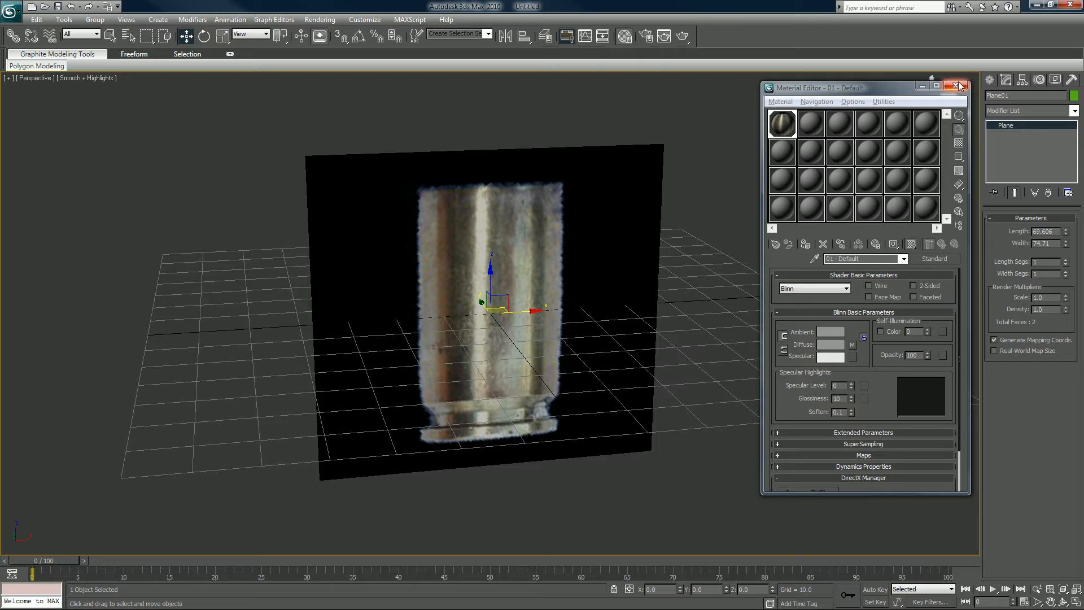
left_click(958, 87)
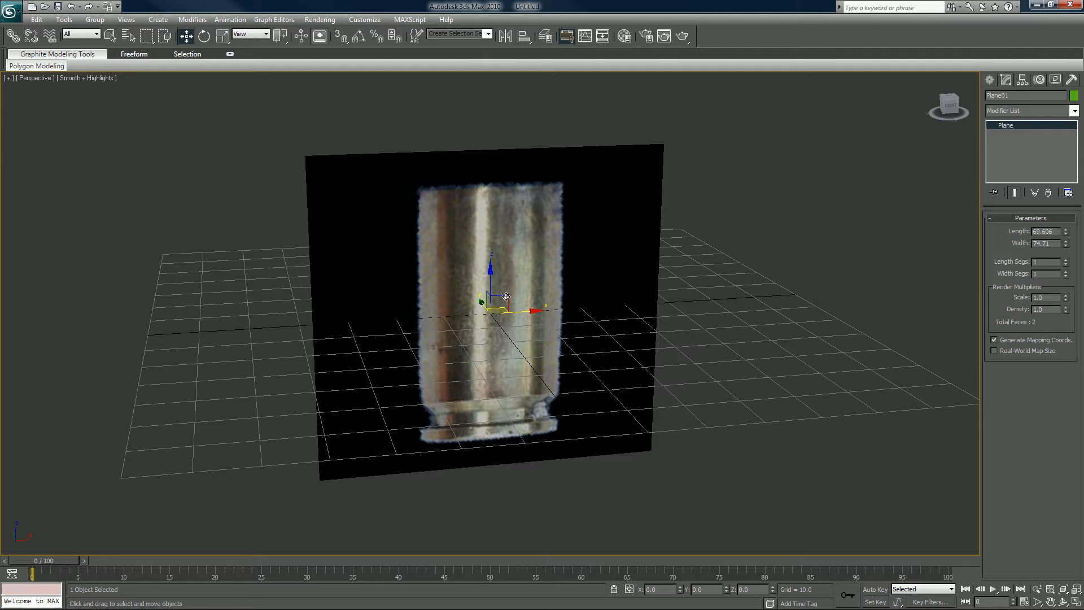
mouse_move(545, 36)
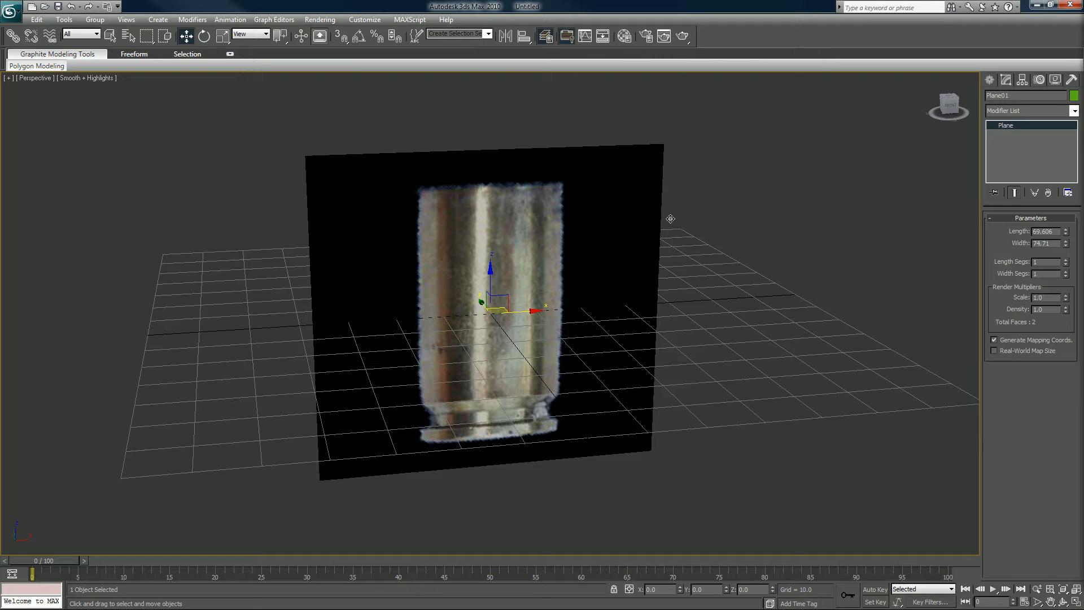
mouse_move(698, 241)
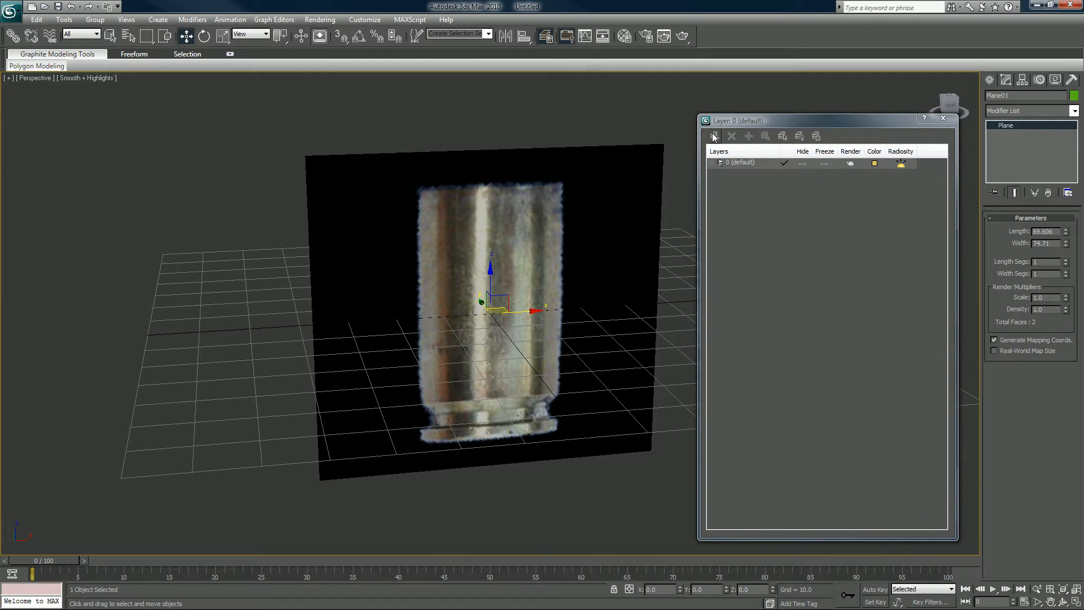
Create a layer for the plane, rename it Ref_Pannel, and rename Plane01 to Ref_Pannel
left_click(714, 136)
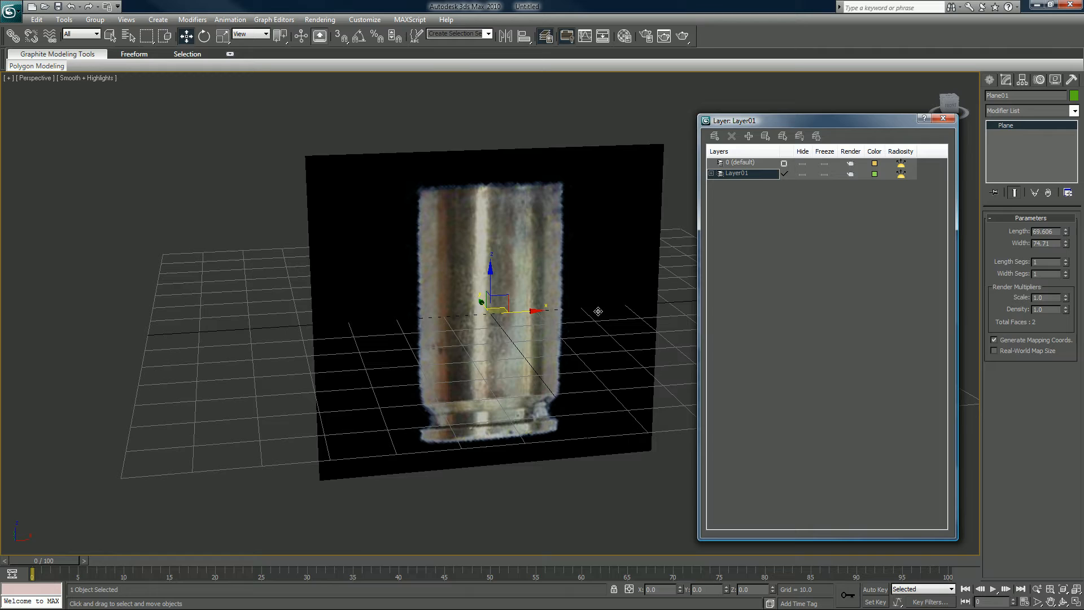
double_click(736, 173)
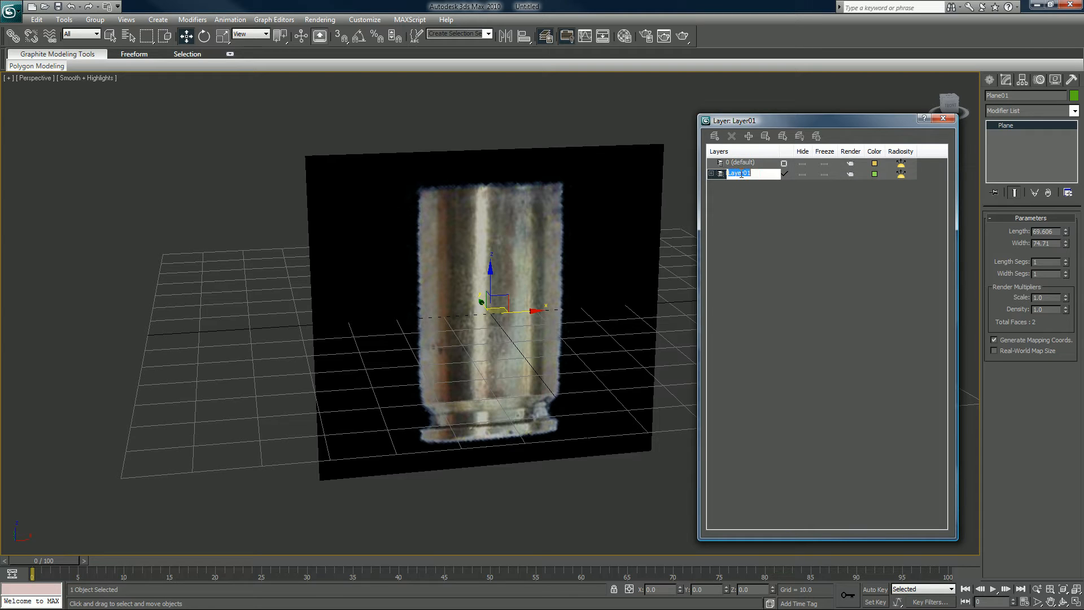
type("Ref_Pannel")
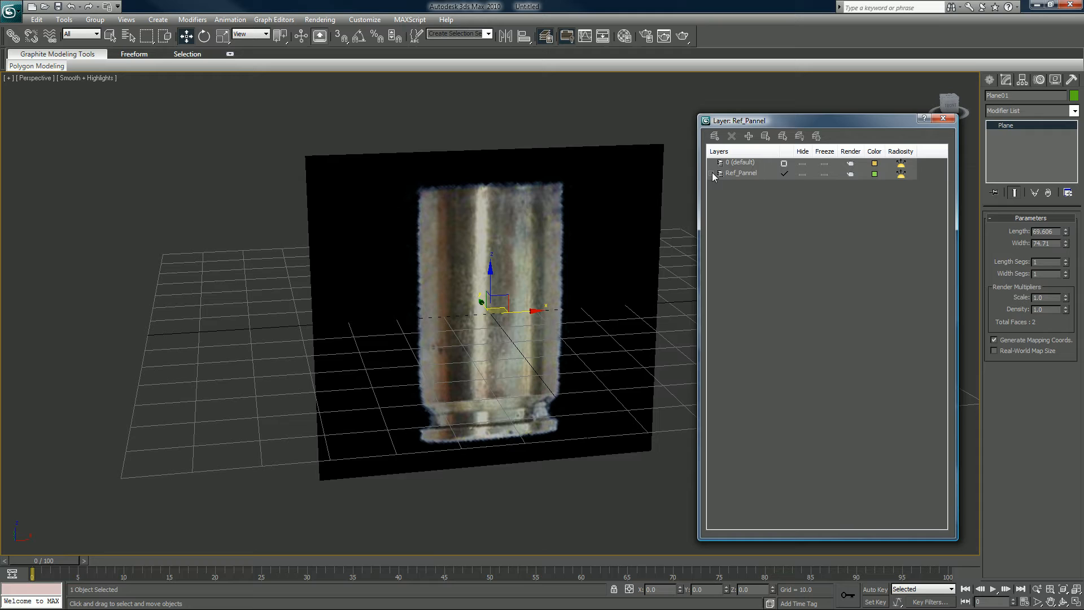
left_click(713, 173)
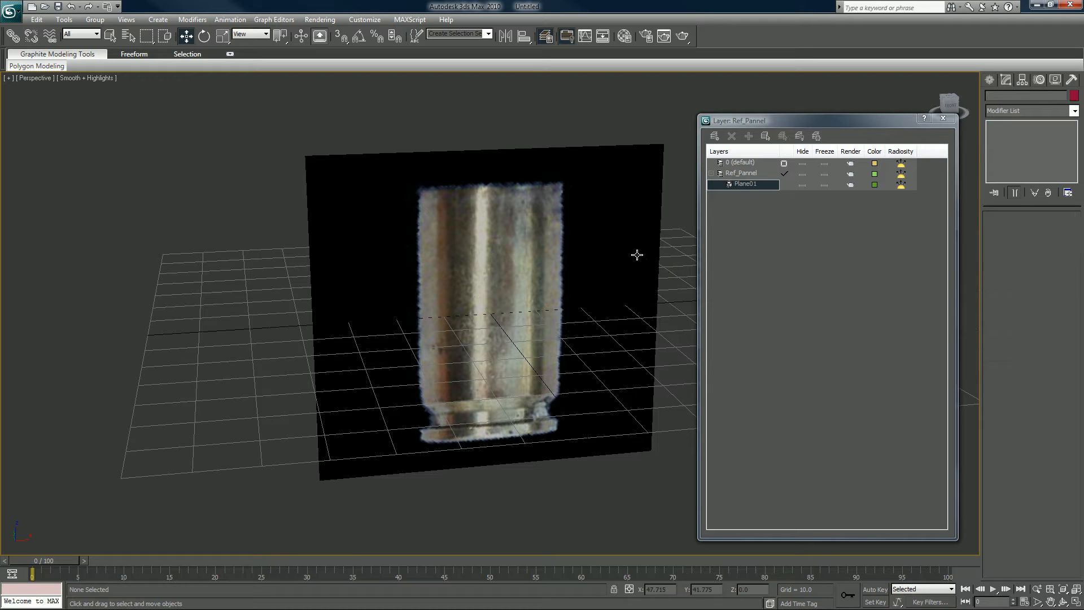
left_click(745, 184)
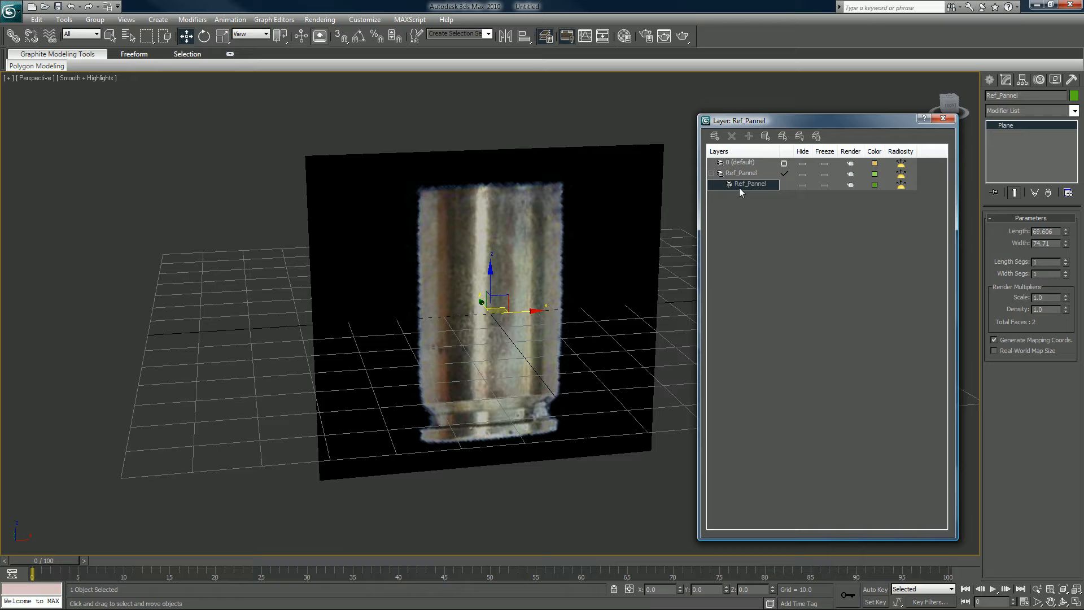
left_click(712, 173)
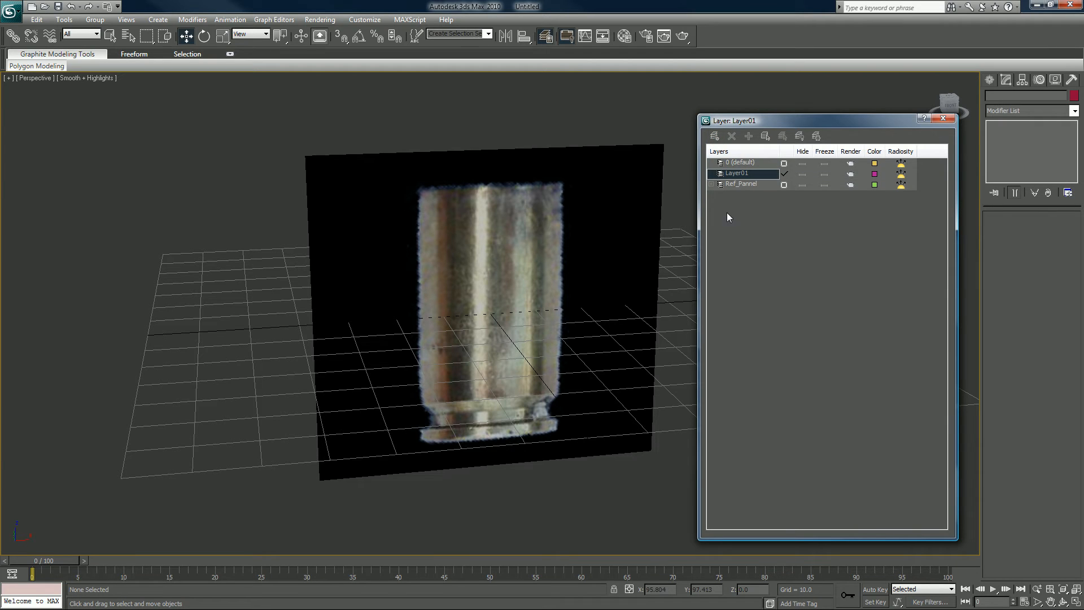
Rename the new layer Shells
double_click(739, 173)
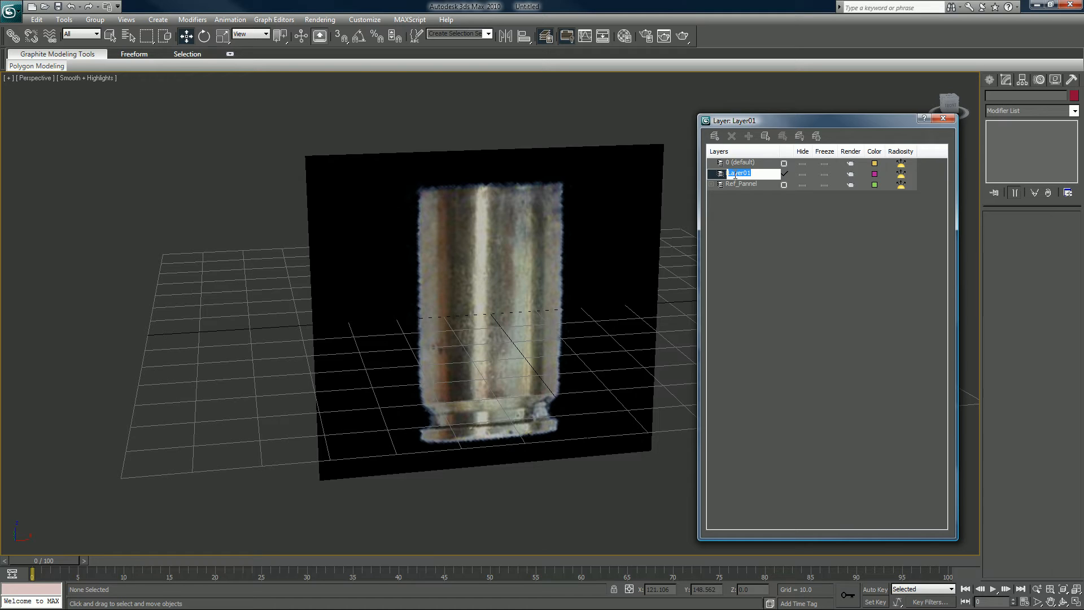
type("Shells")
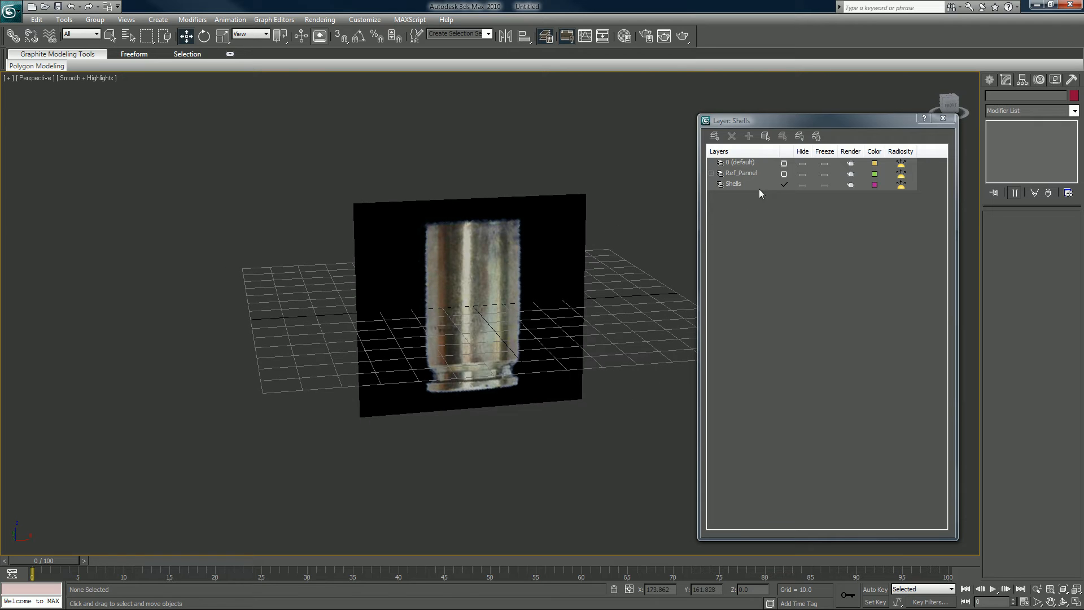
left_click(740, 173)
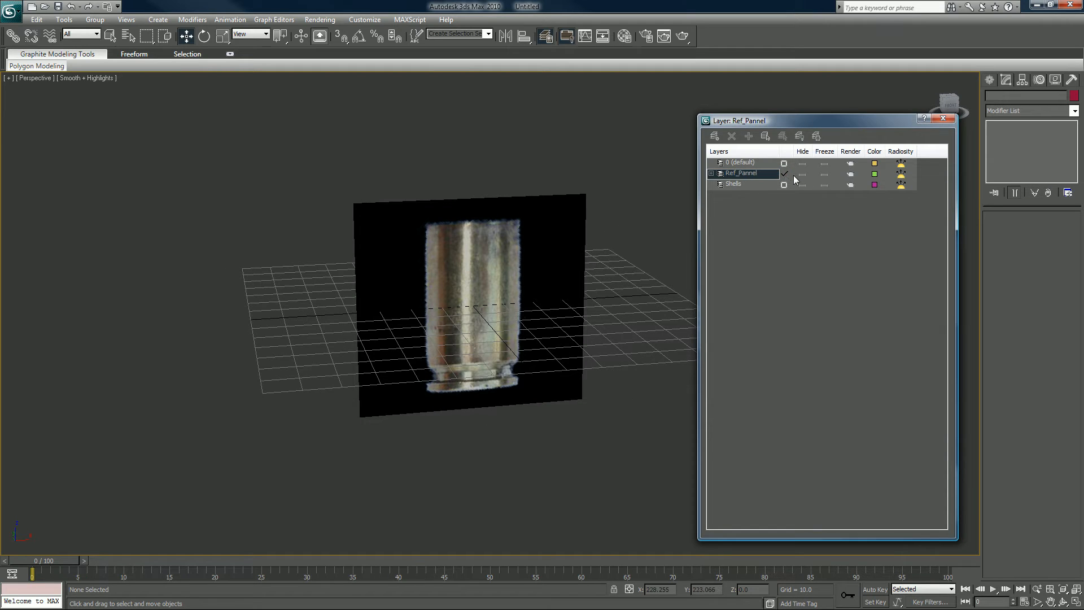
left_click(801, 173)
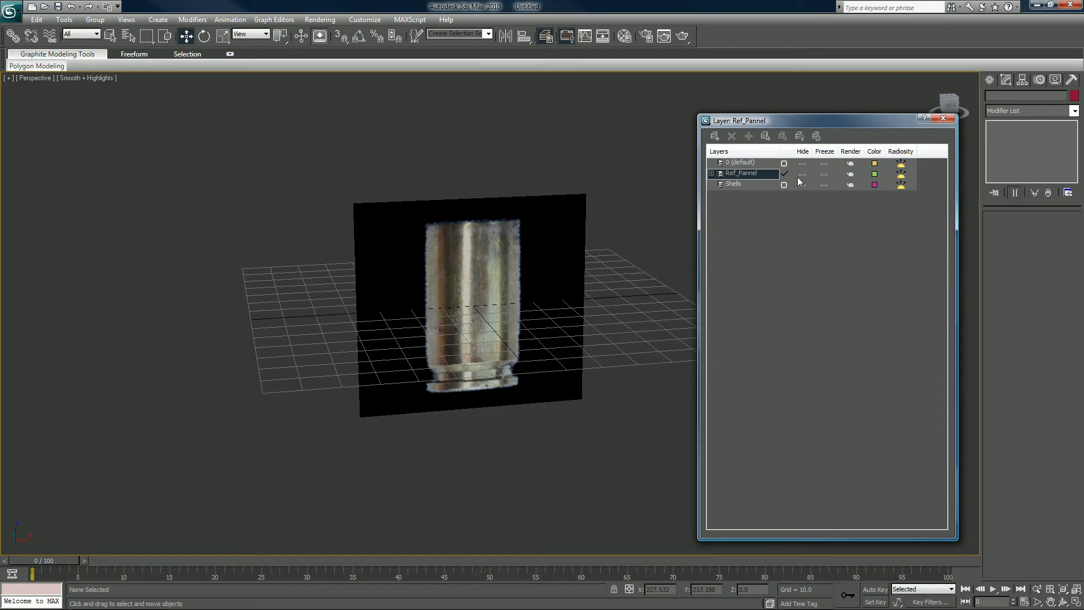
Confirm Ref_Pannel's layer properties, make Shells the current layer and close the Layer Manager
left_click(714, 173)
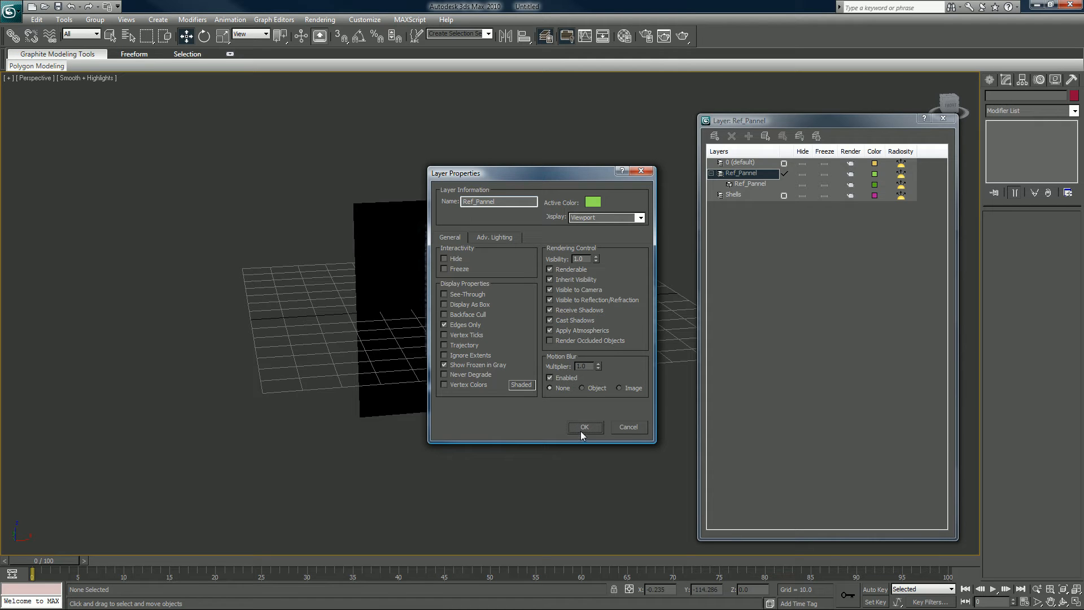
left_click(584, 427)
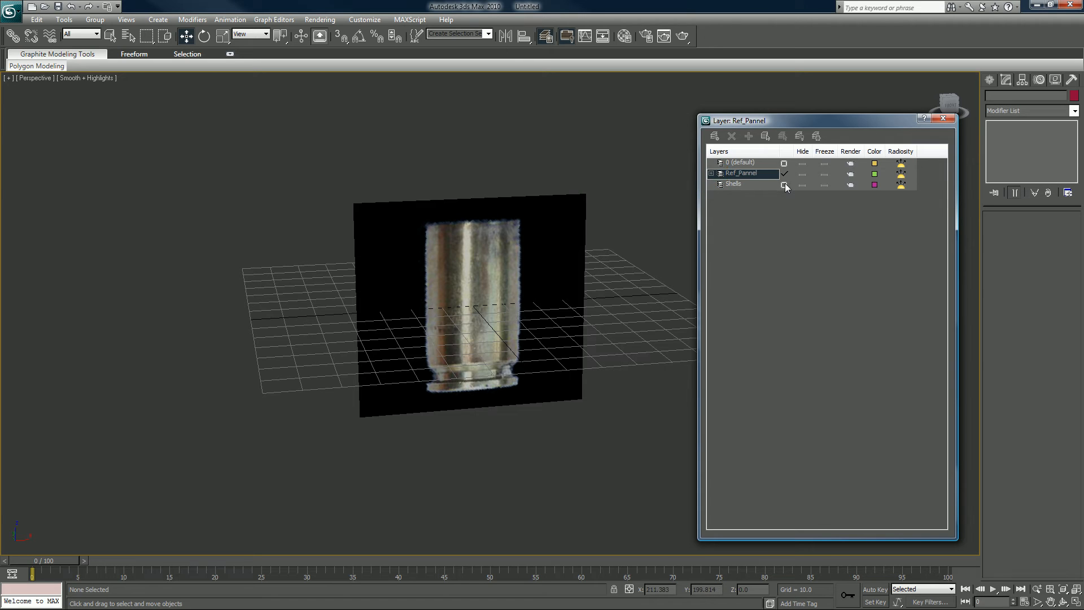
left_click(734, 182)
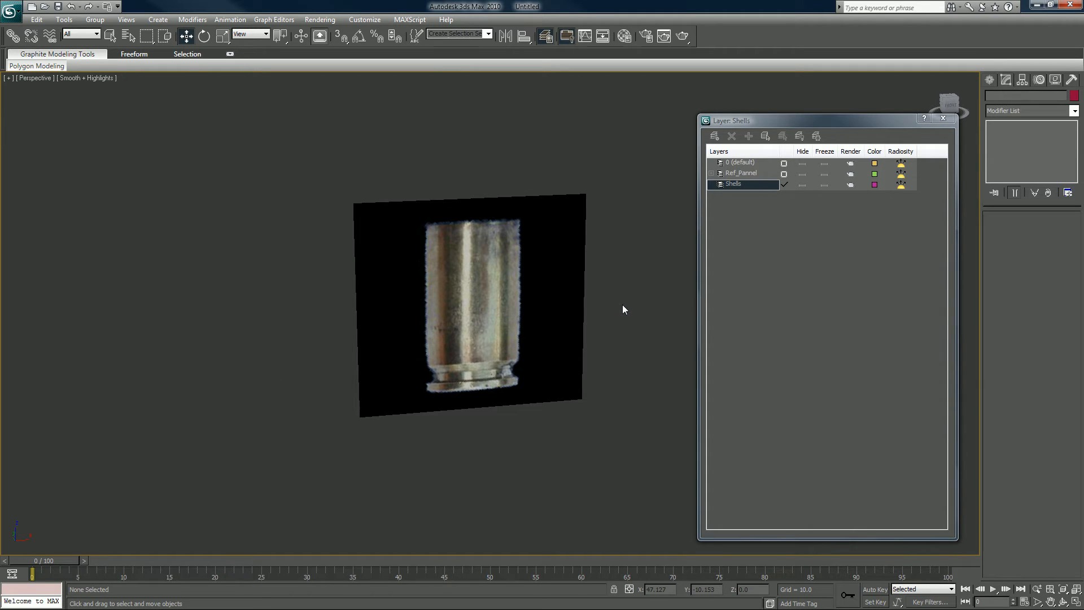
left_click(942, 117)
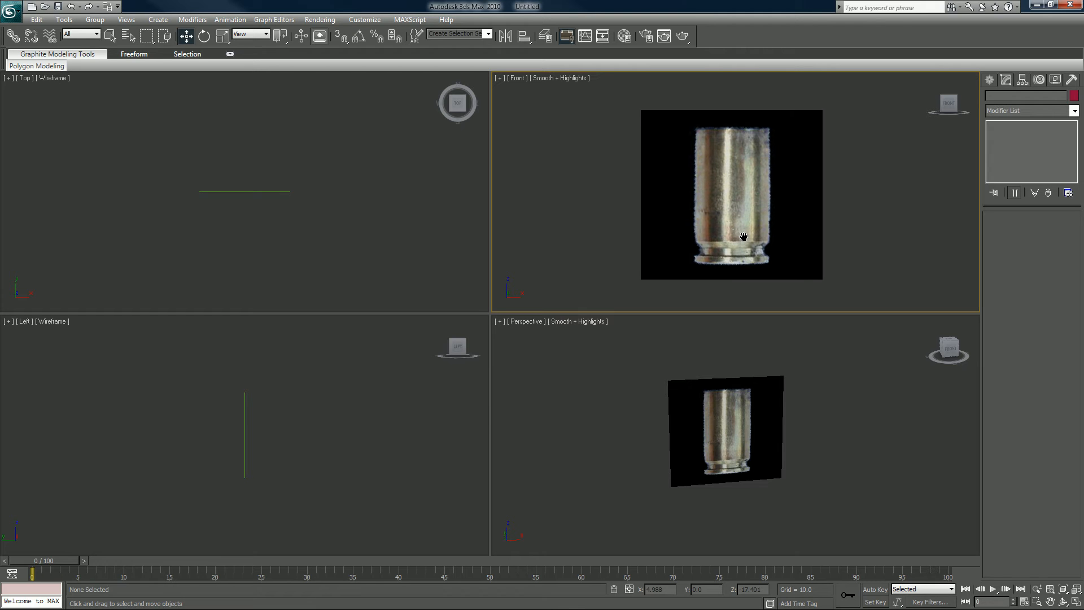
Maximize the front view and start the Line spline tool from Create > Shapes
key("Alt+w")
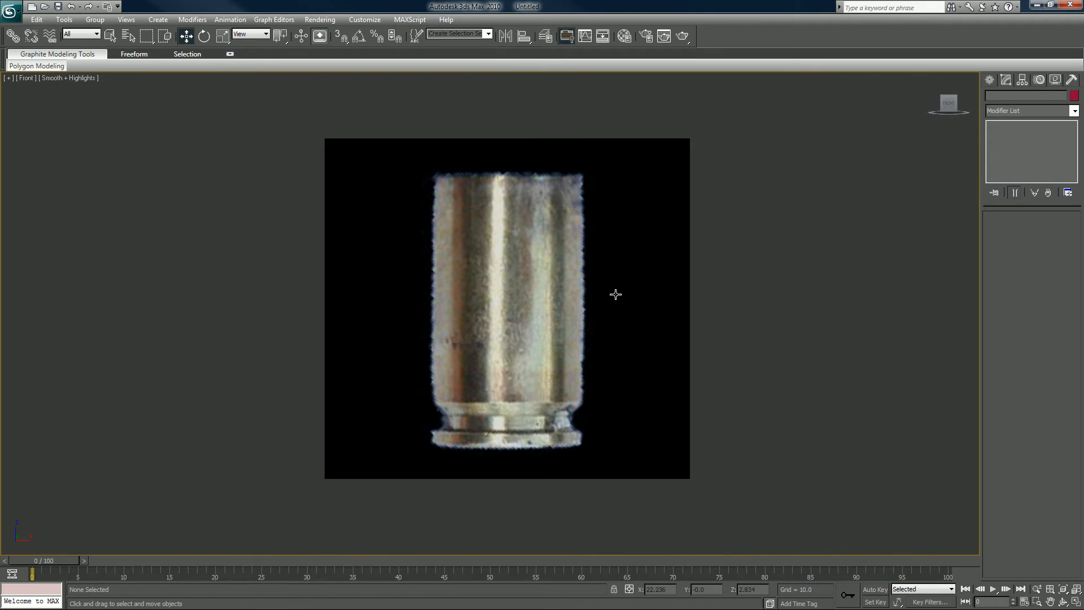
left_click(1009, 98)
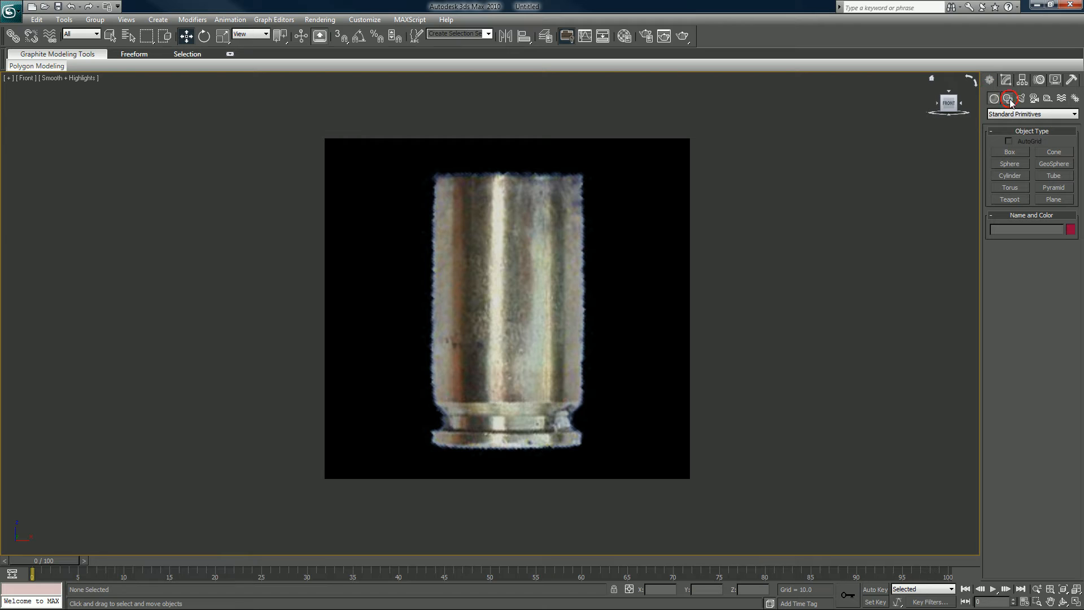
left_click(1006, 98)
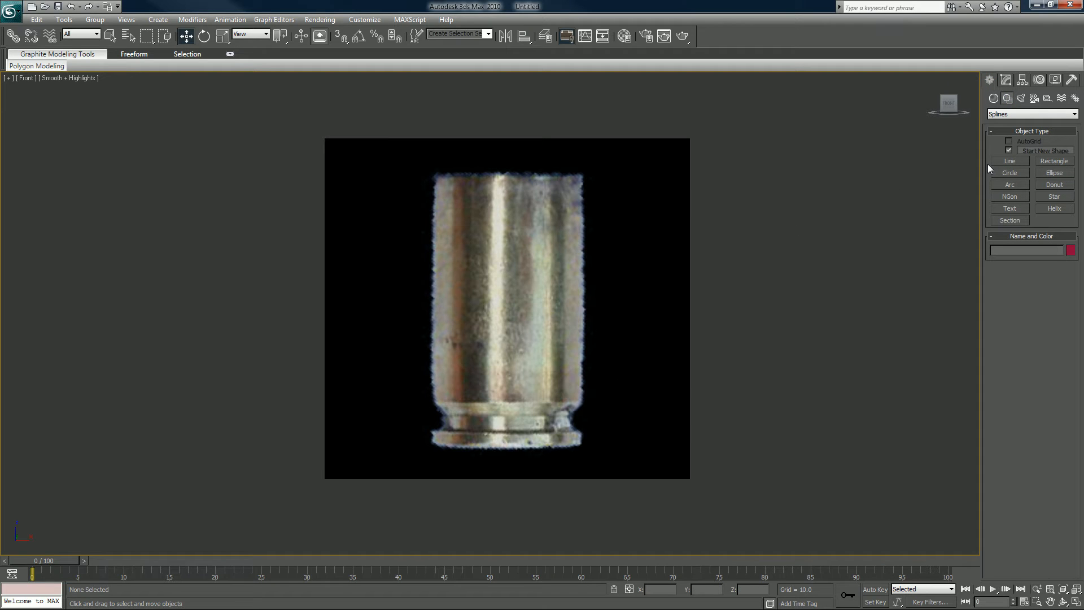
left_click(1009, 160)
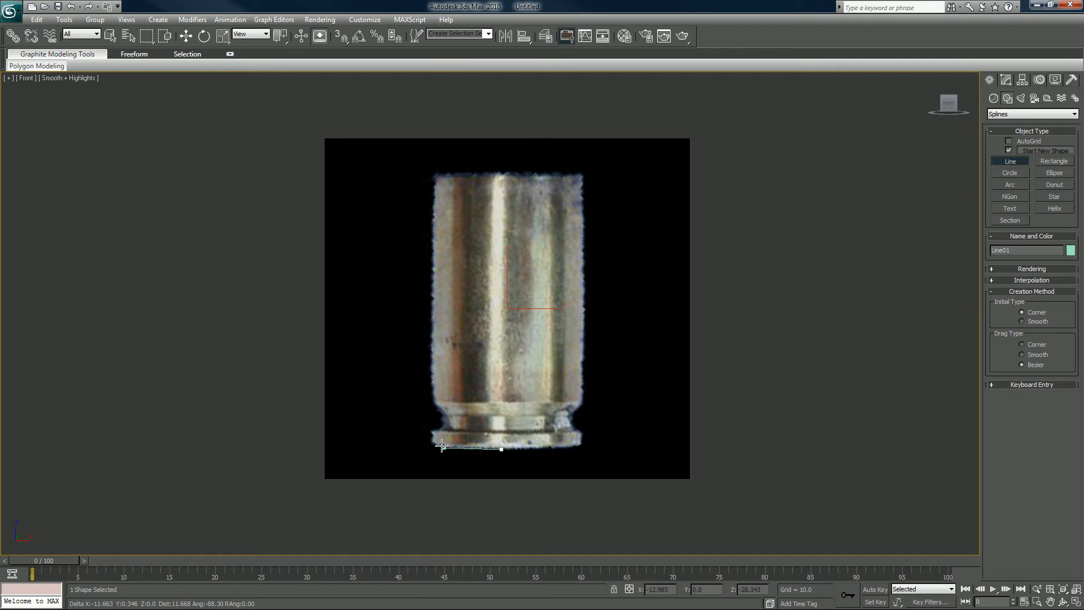
mouse_move(430, 445)
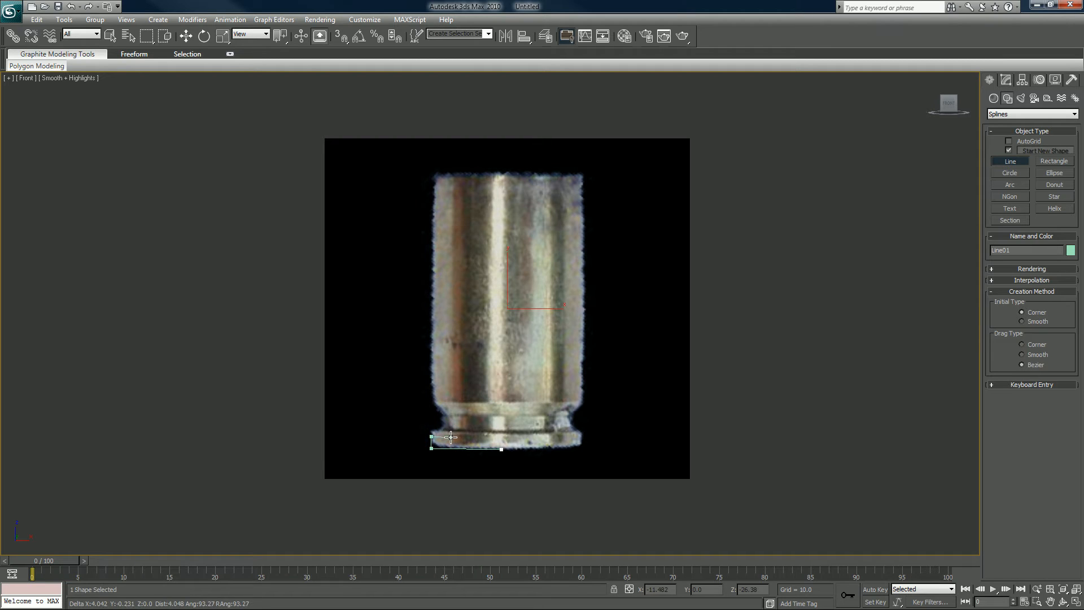
mouse_move(445, 433)
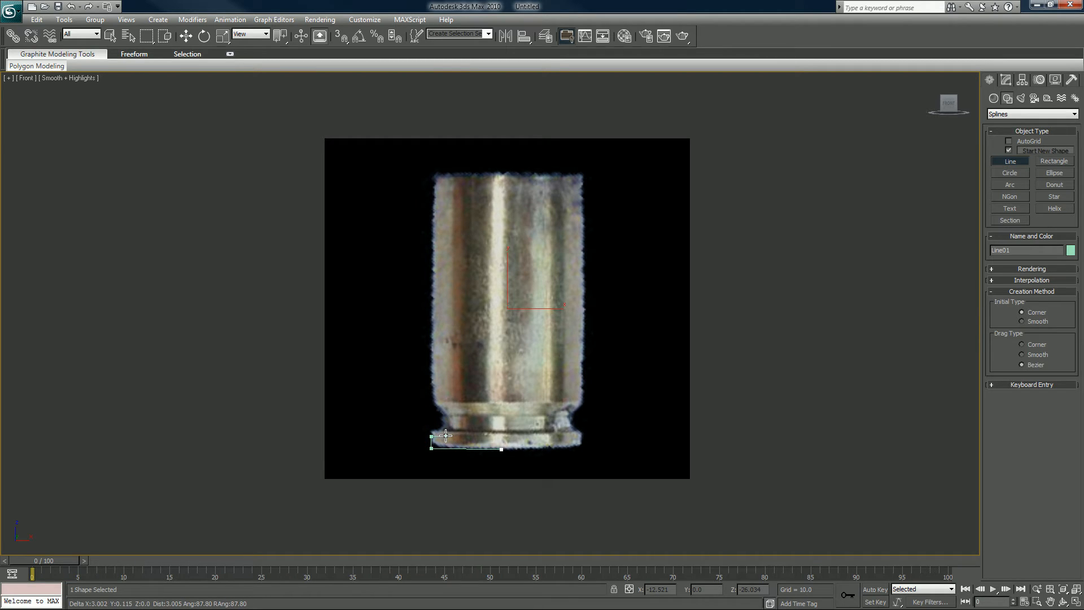
Trace the casing's half-profile over the reference image and close the spline at its start point
left_click_drag(444, 436, 445, 417)
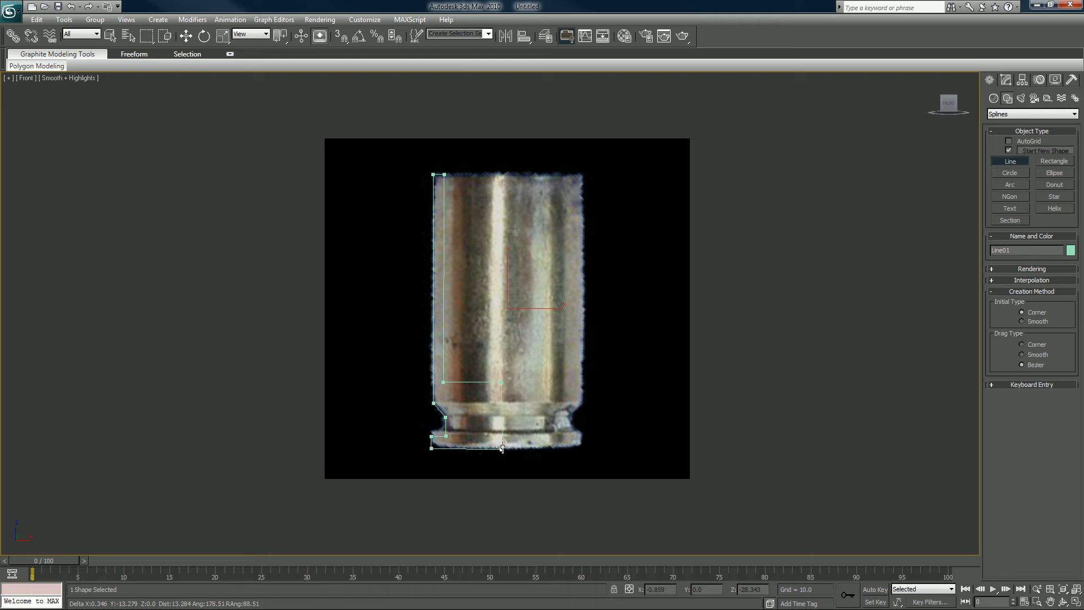
left_click(500, 446)
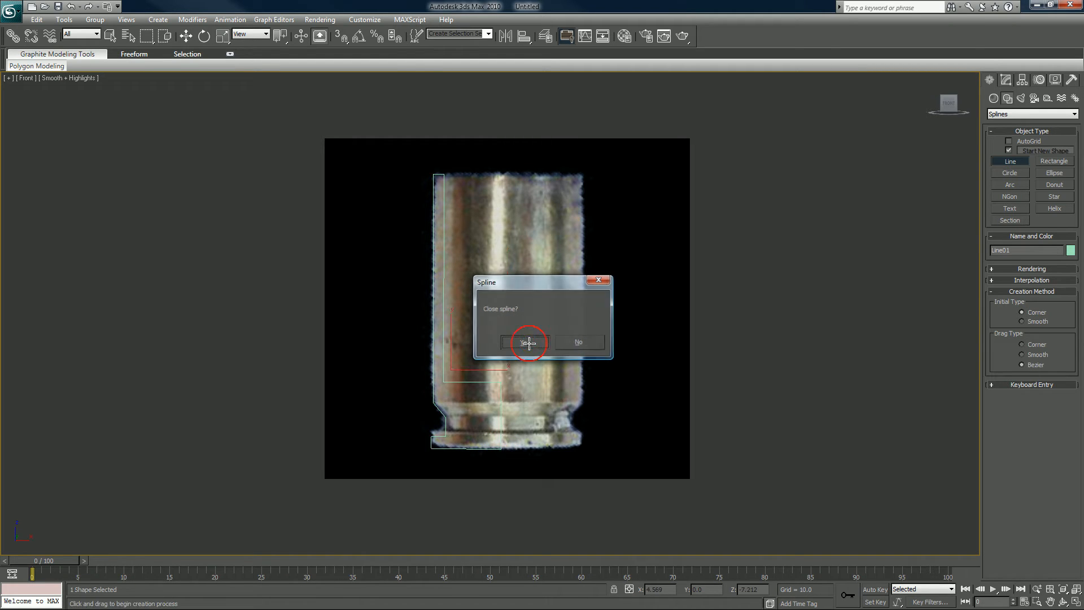
left_click(525, 341)
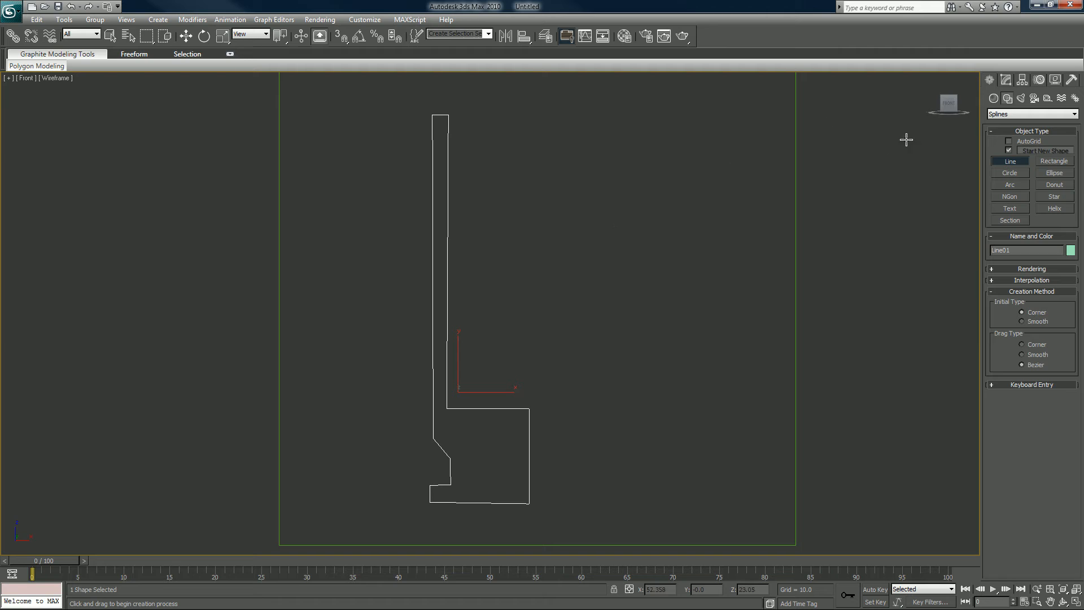
Make the profile's top corner vertex Bezier and shape its handles into a rounded lip
left_click(1006, 79)
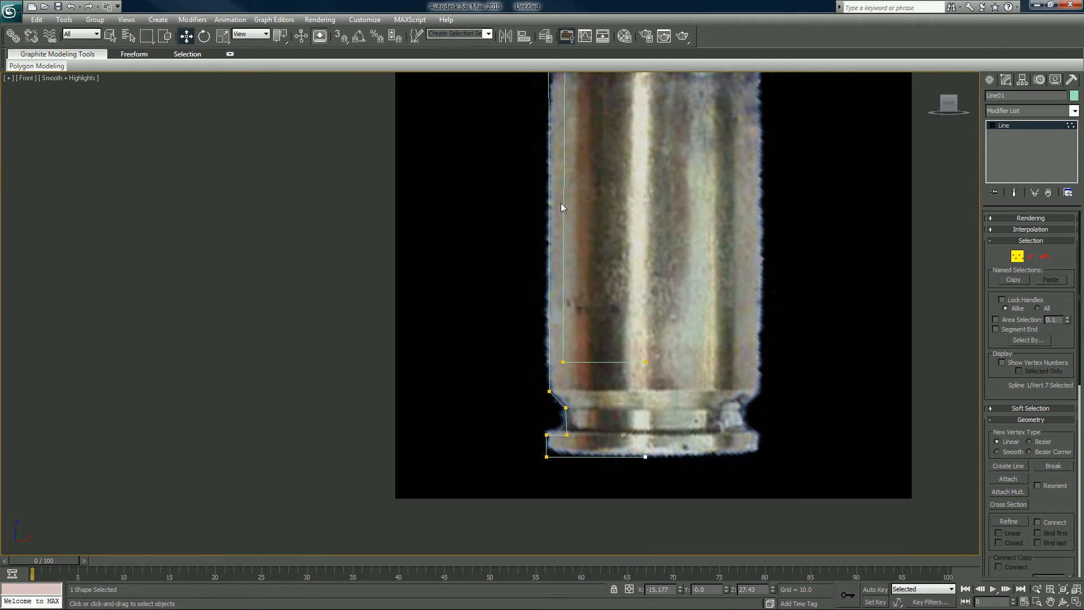
mouse_move(745, 236)
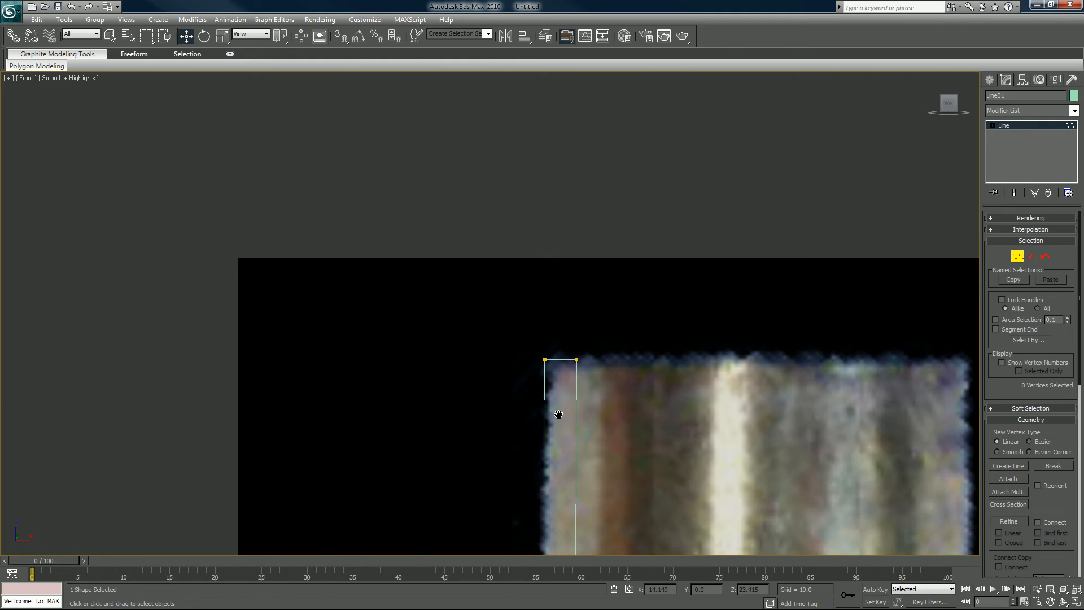
right_click(559, 414)
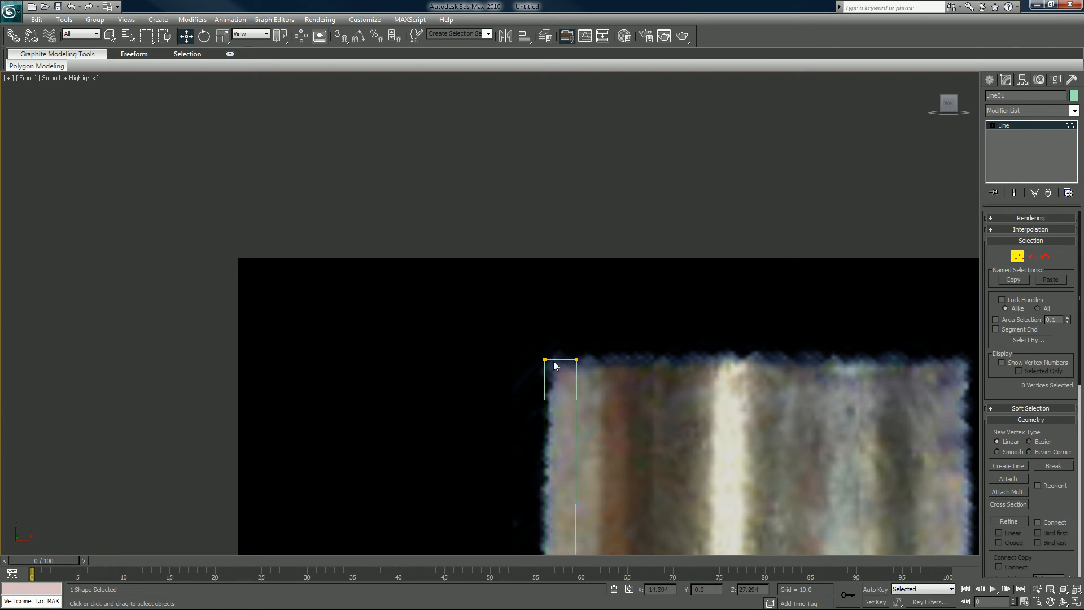
left_click(546, 359)
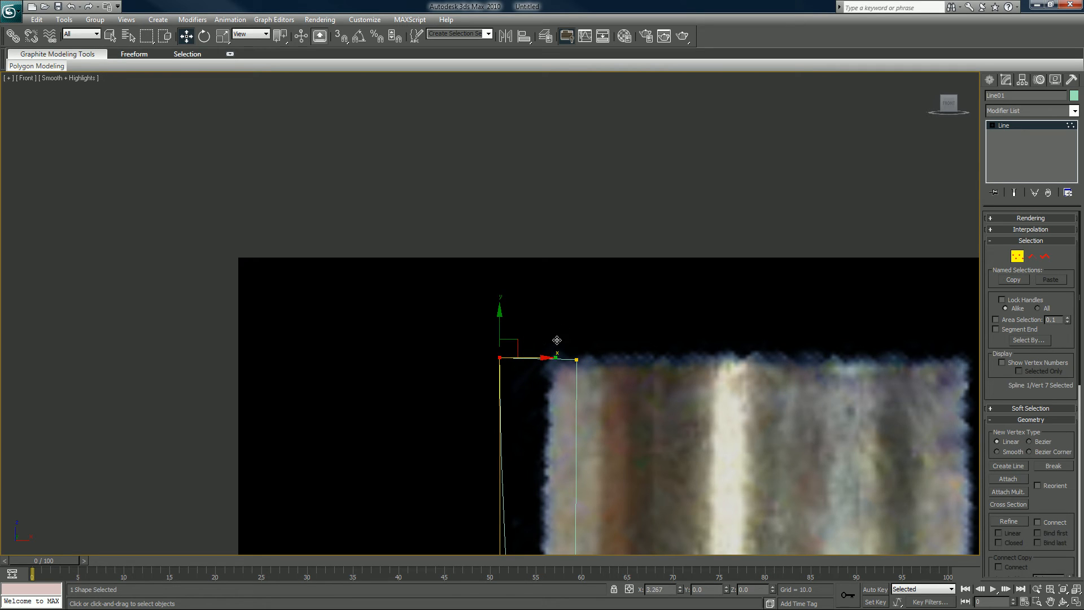
left_click_drag(557, 354, 605, 339)
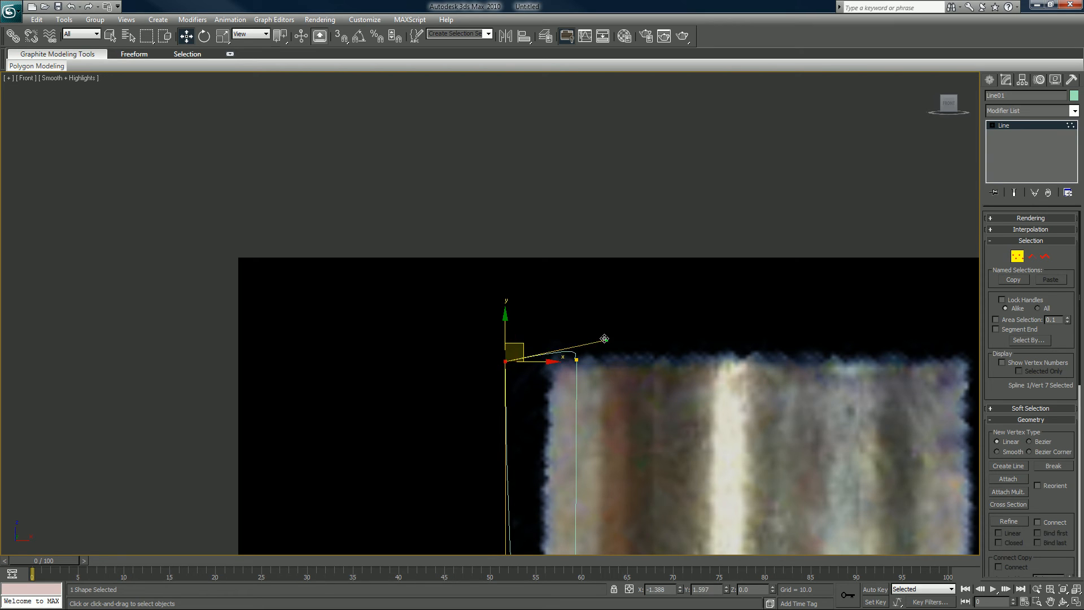
left_click_drag(603, 338, 528, 340)
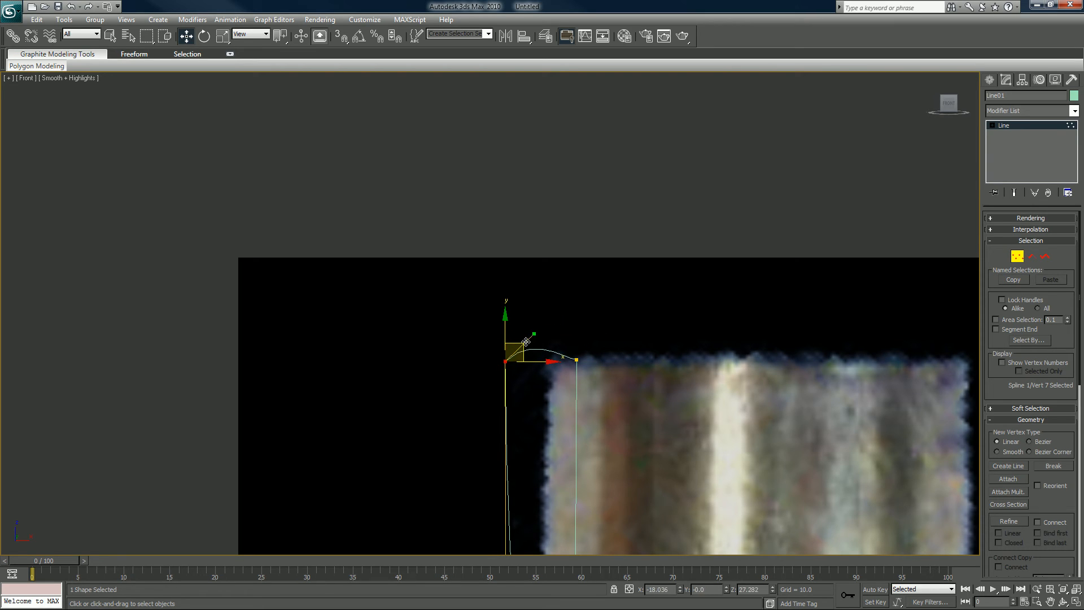
left_click_drag(515, 349, 560, 339)
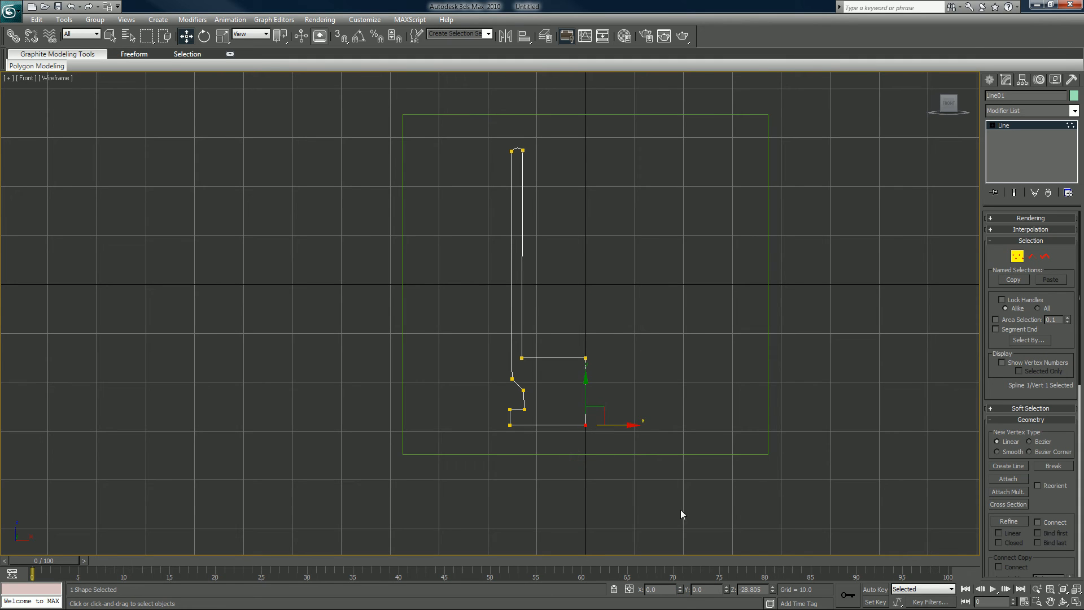
mouse_move(1026, 267)
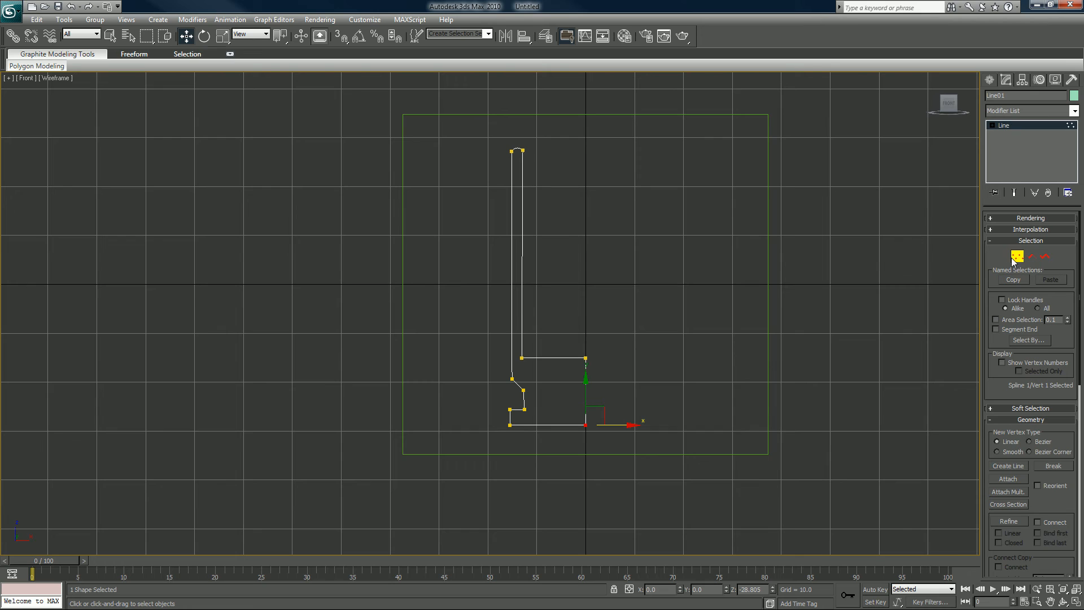
Apply a Lathe modifier to spin the profile into the solid casing mesh
left_click(1030, 111)
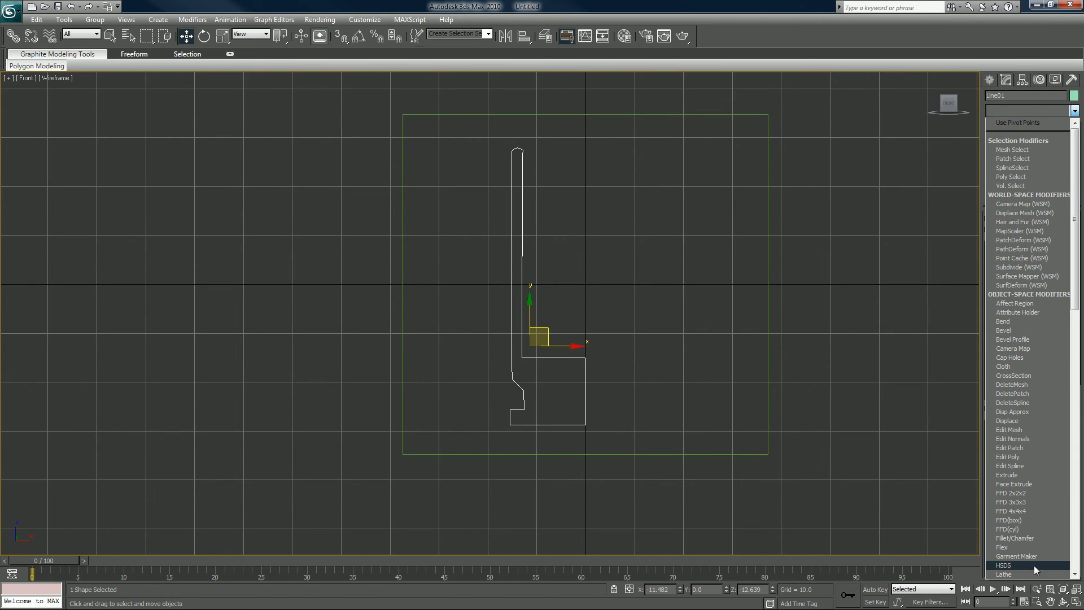
left_click(1002, 574)
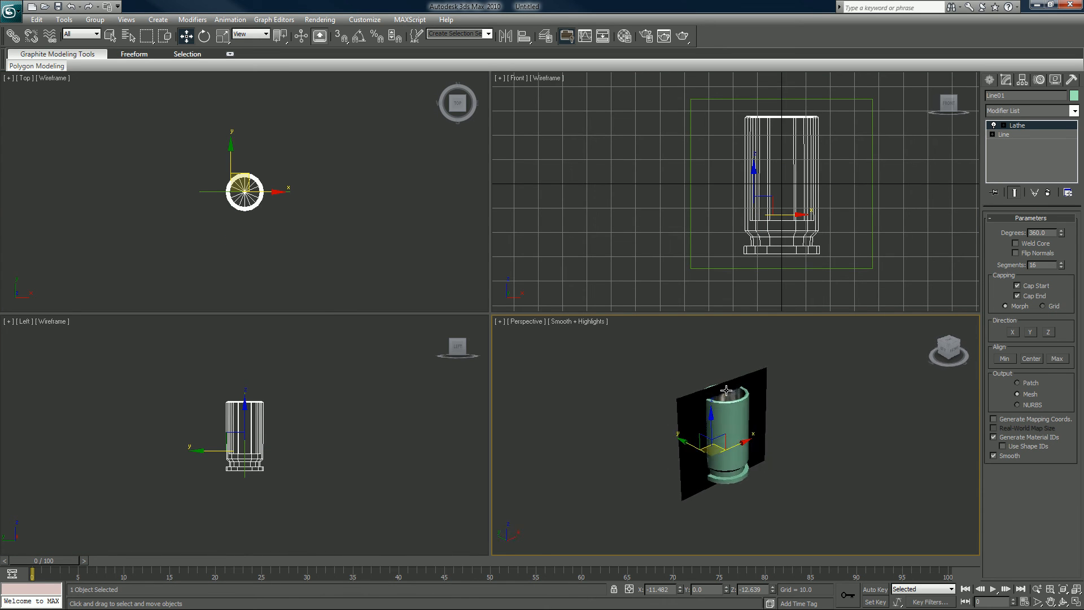
key("alt+w")
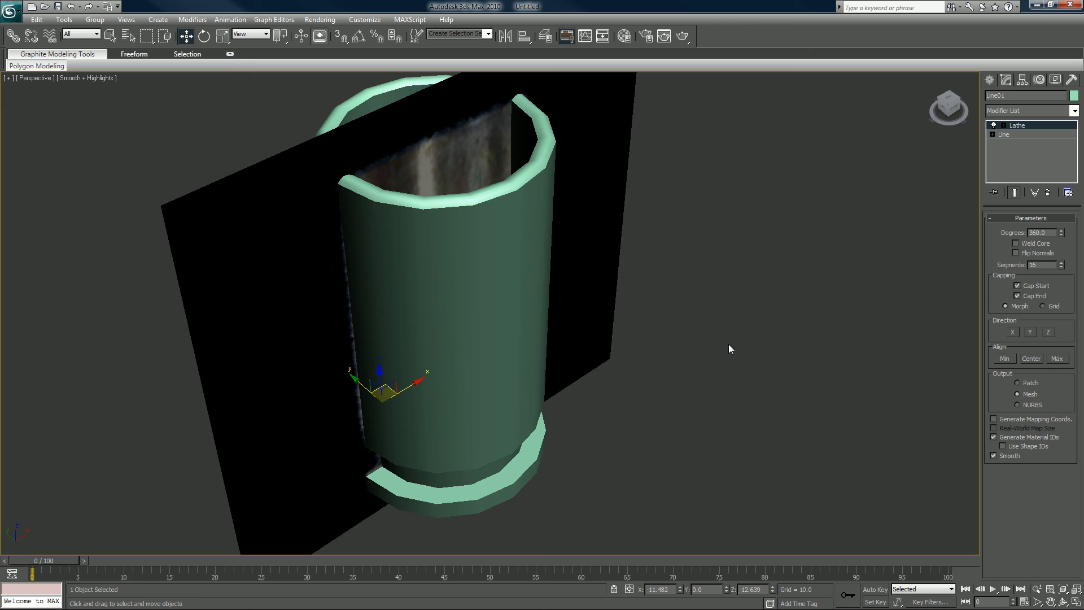
mouse_move(980, 332)
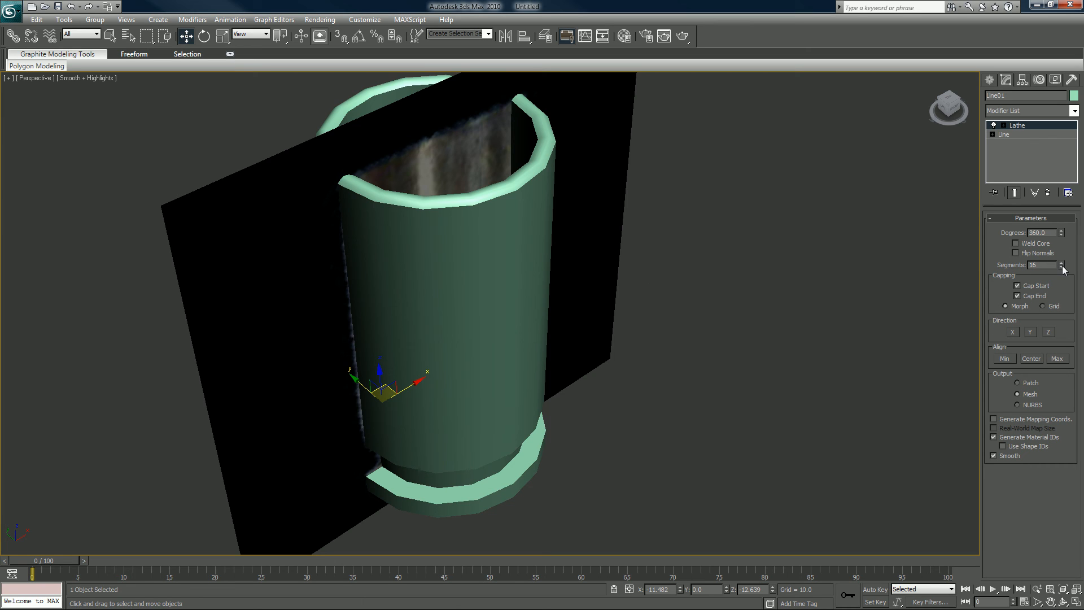
Set the lathe to 20 segments and enable Weld Core along the spin axis
left_click(1062, 263)
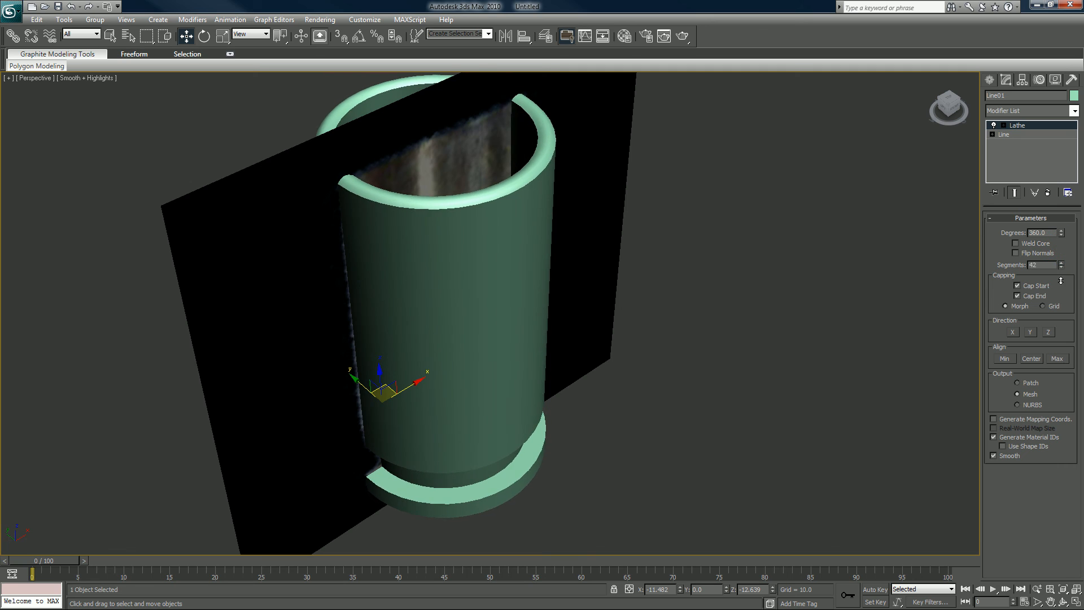
left_click(1058, 261)
type("20")
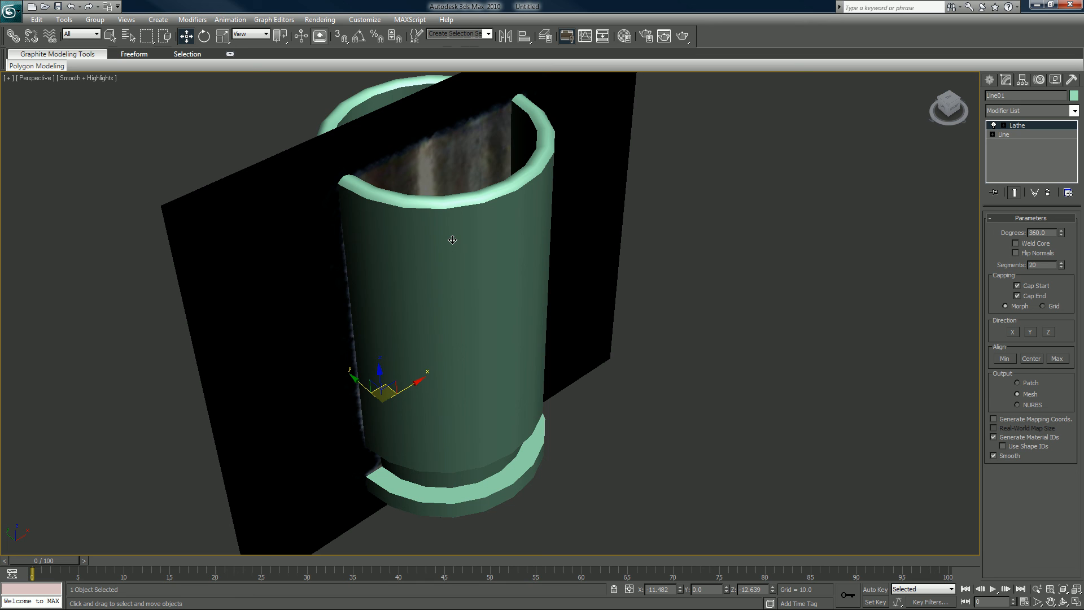
mouse_move(360, 300)
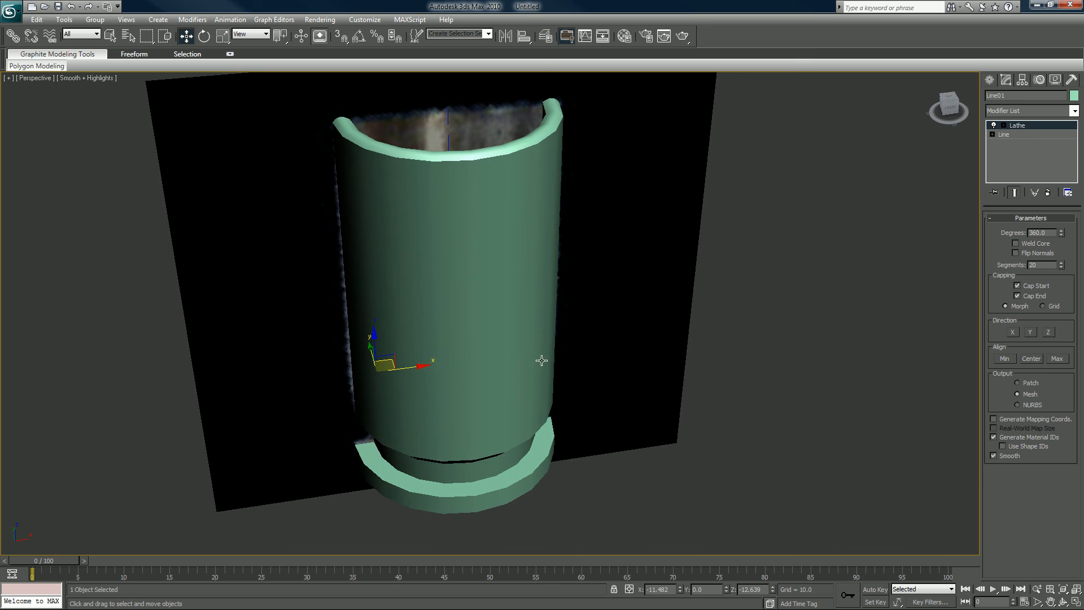
mouse_move(1040, 433)
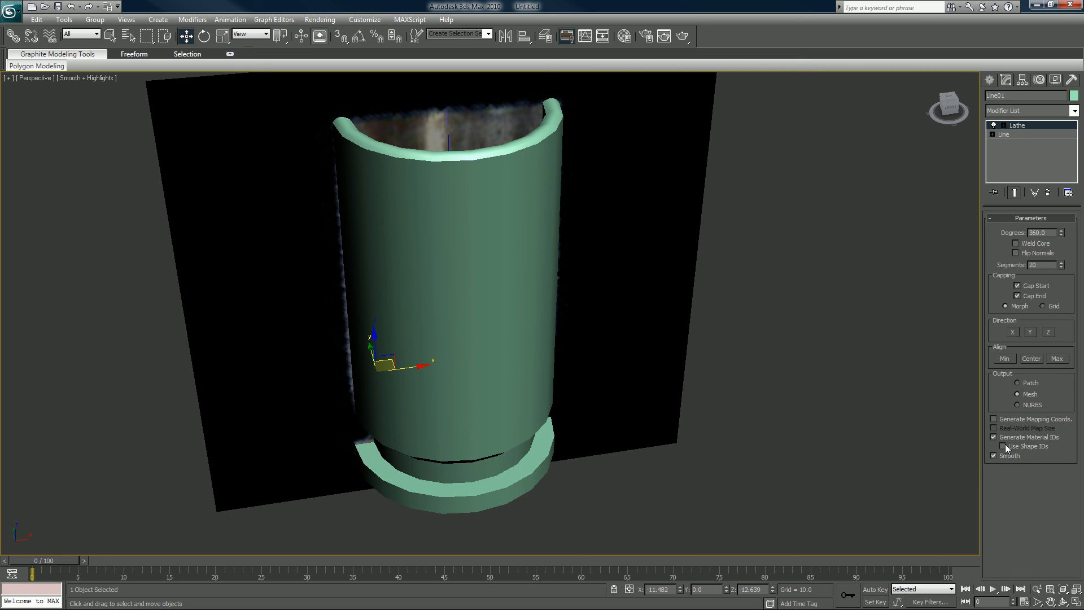
left_click(994, 447)
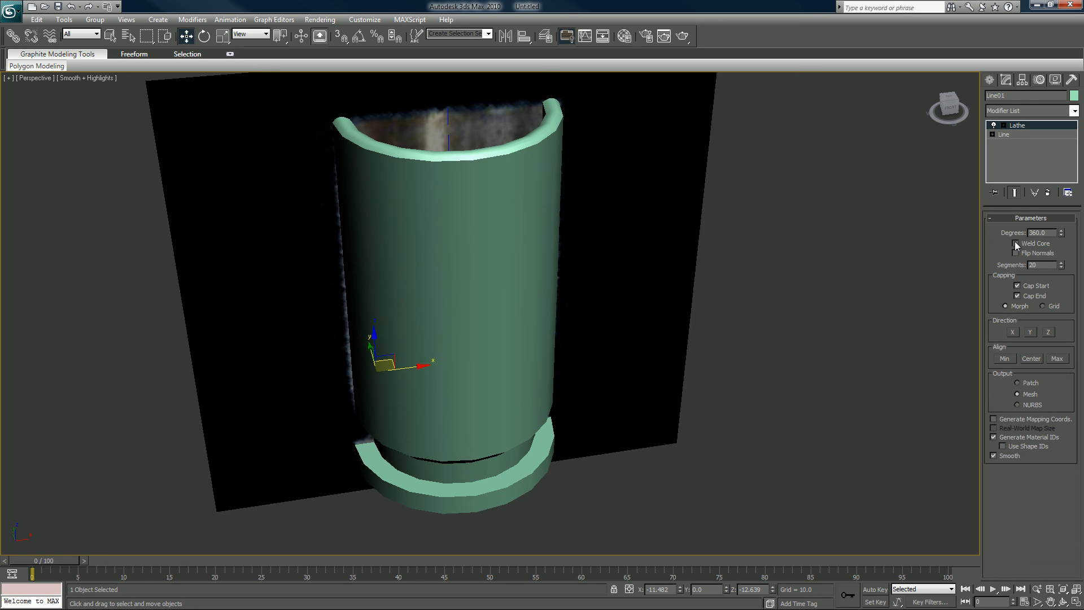
left_click(1015, 242)
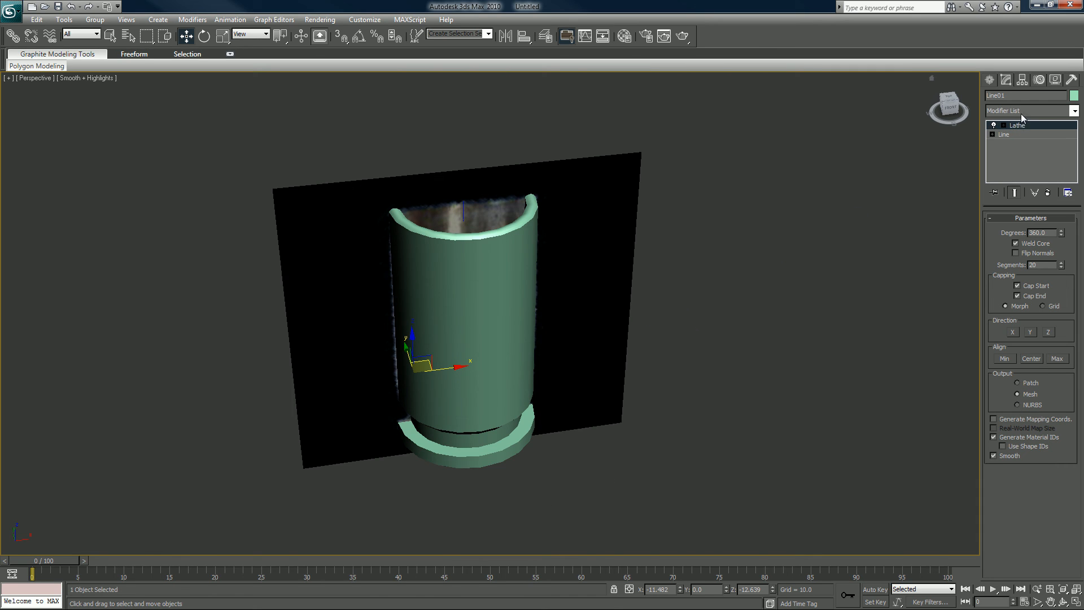
Add an Edit Poly modifier on top of the Lathe
left_click(1029, 111)
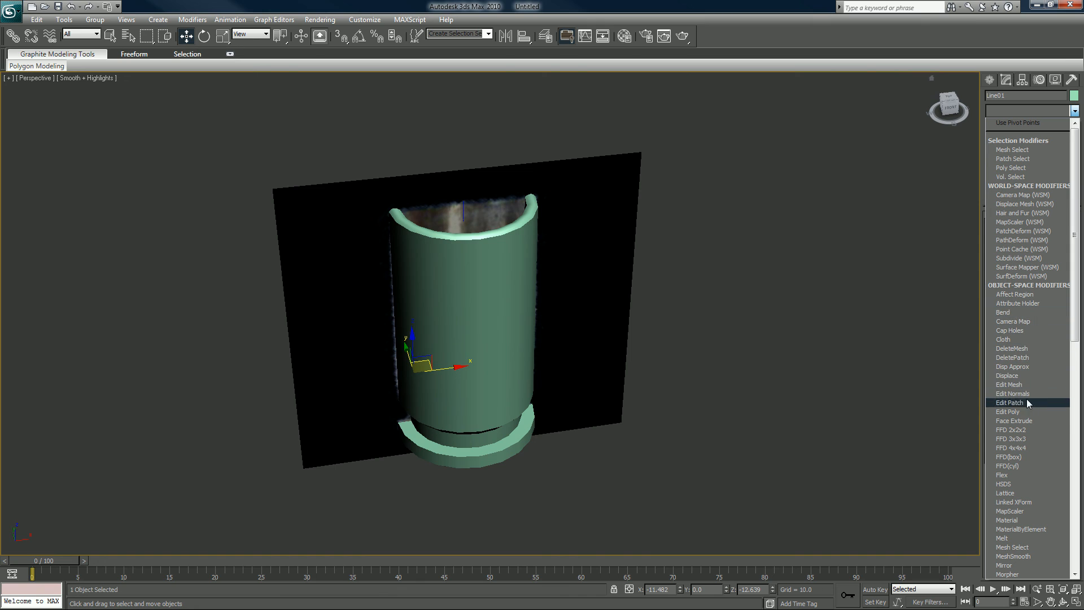
left_click(1009, 411)
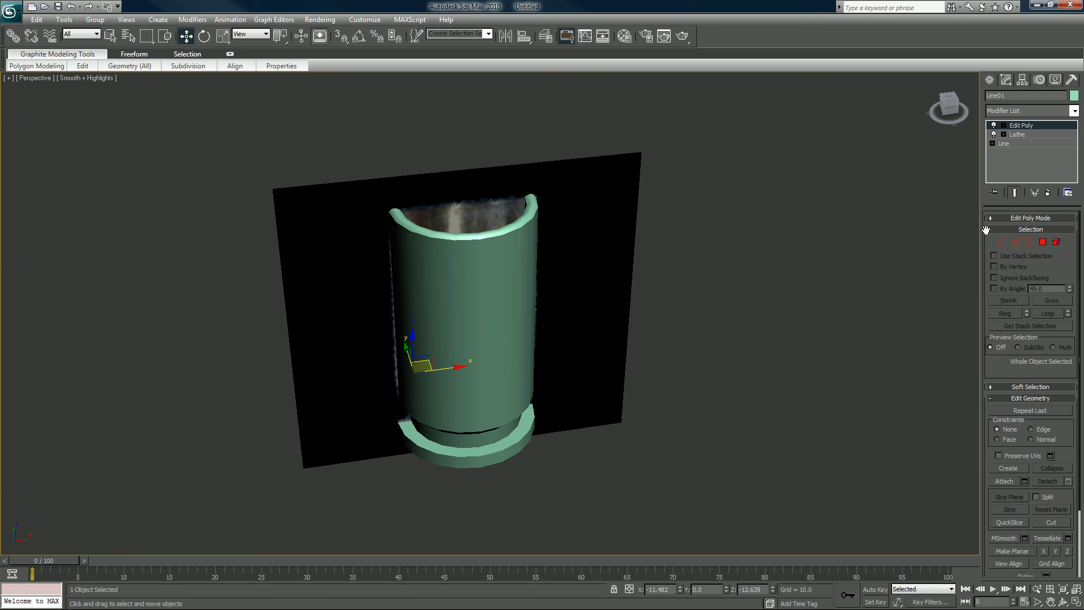
mouse_move(528, 369)
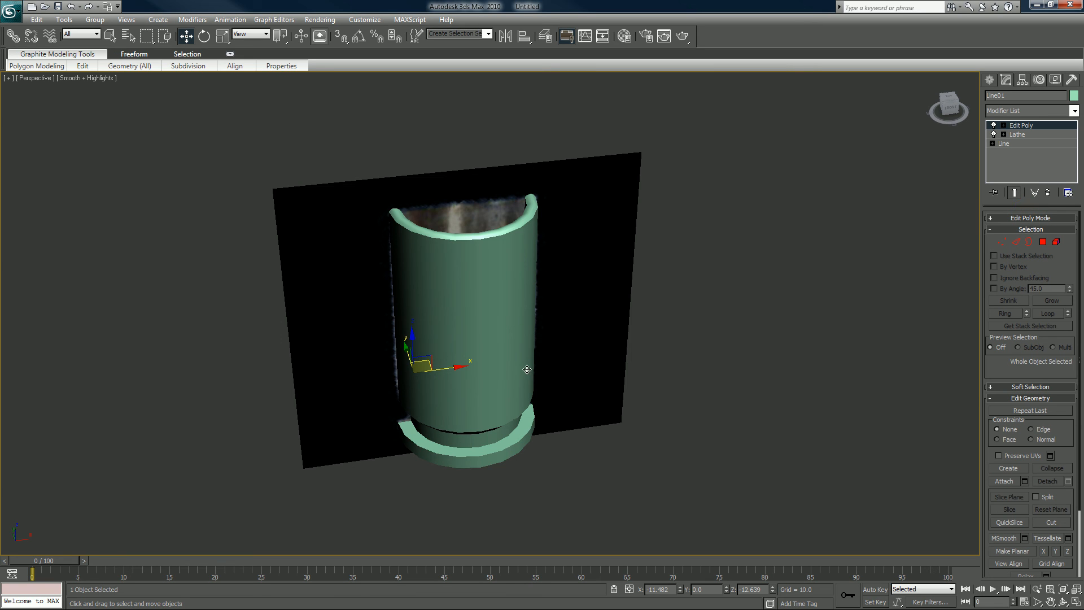
Center the casing's pivot on the object using Affect Pivot Only
left_click(1022, 79)
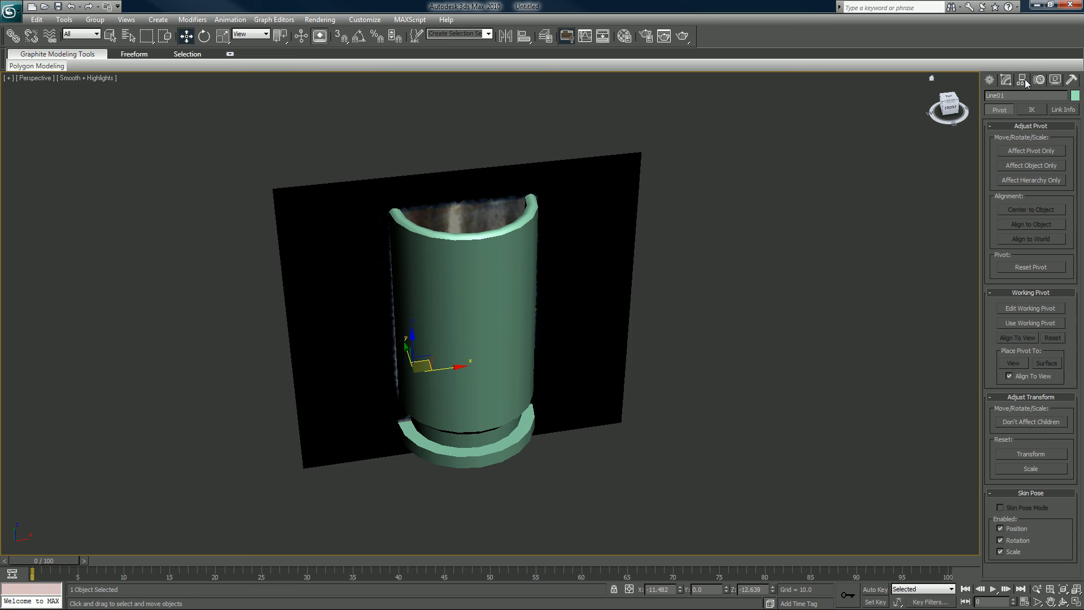
left_click(1030, 151)
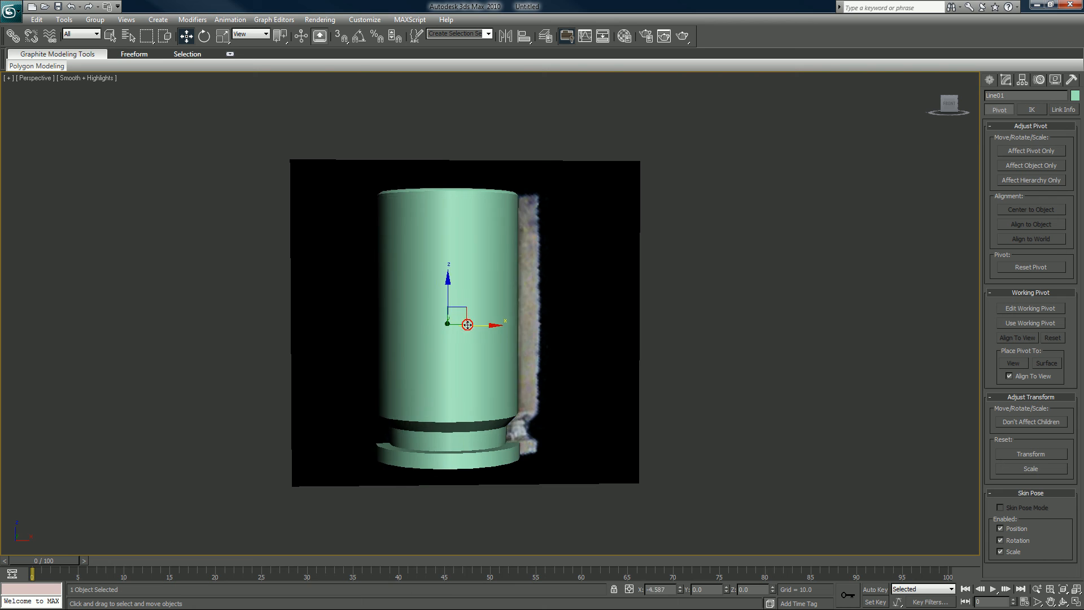
left_click_drag(466, 325, 228, 278)
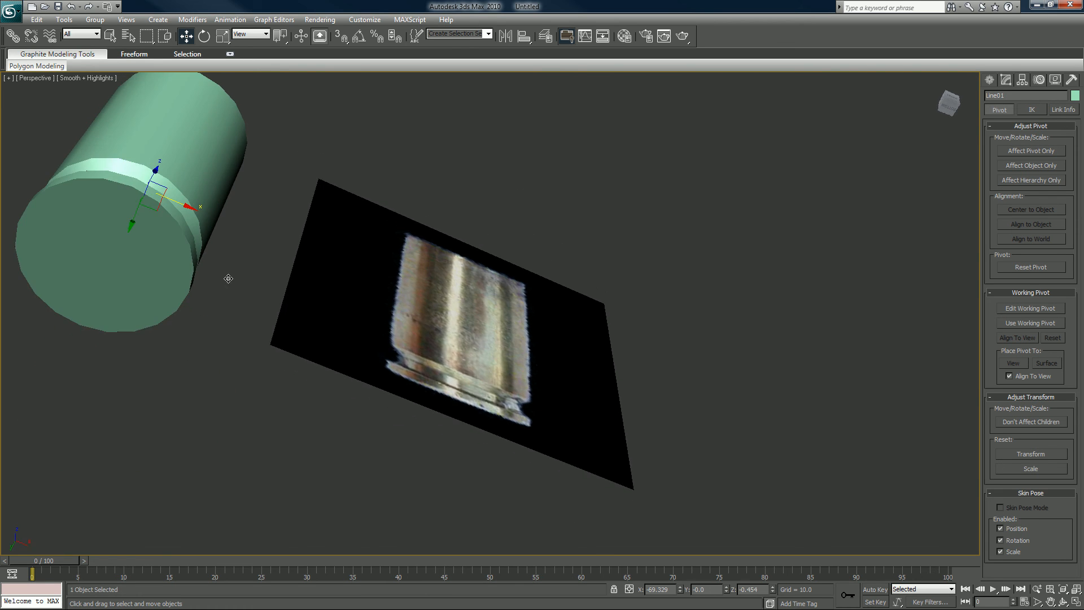